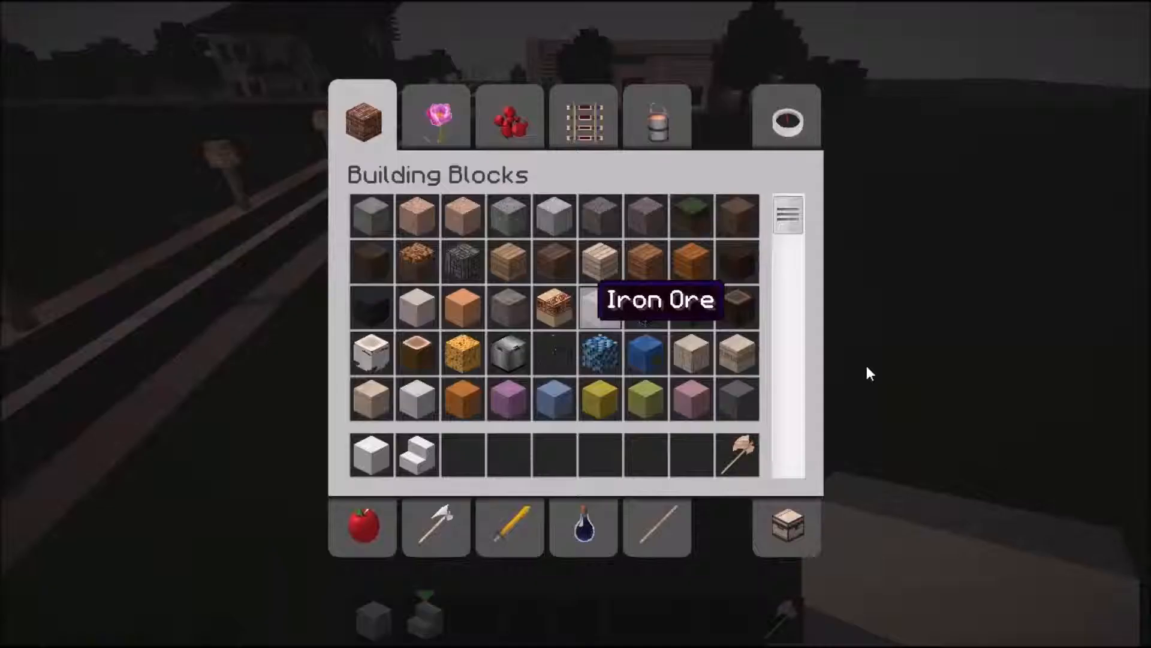
mouse_move(690, 353)
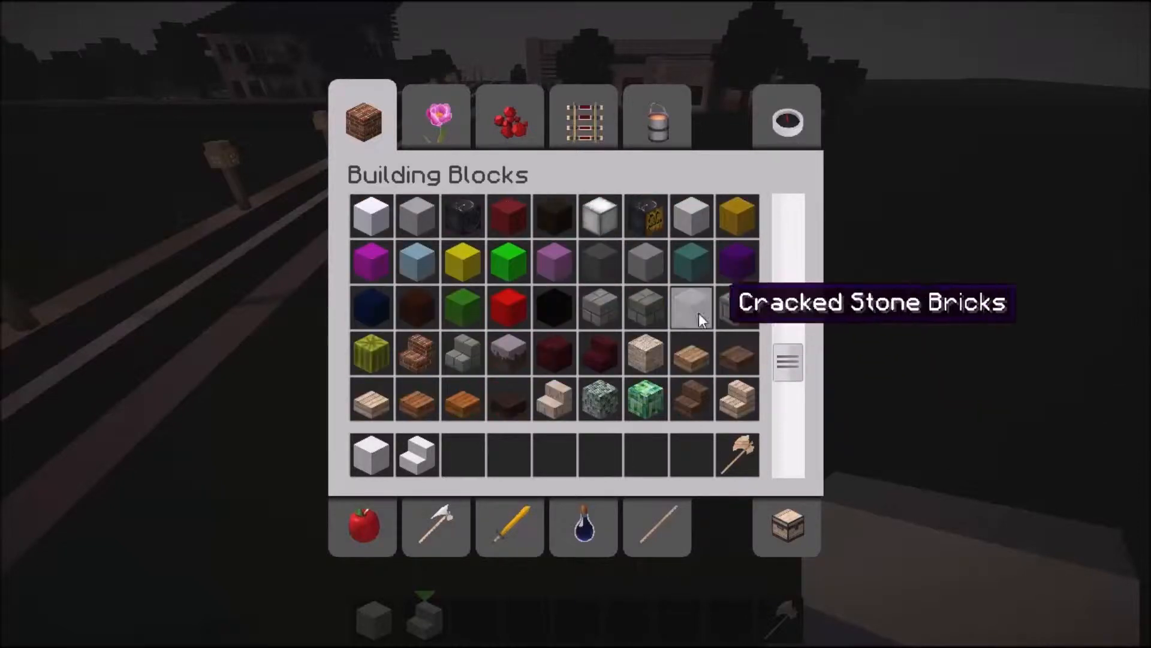
Scroll through the Building Blocks tab to find dark stone blocks.
scroll("down", 3)
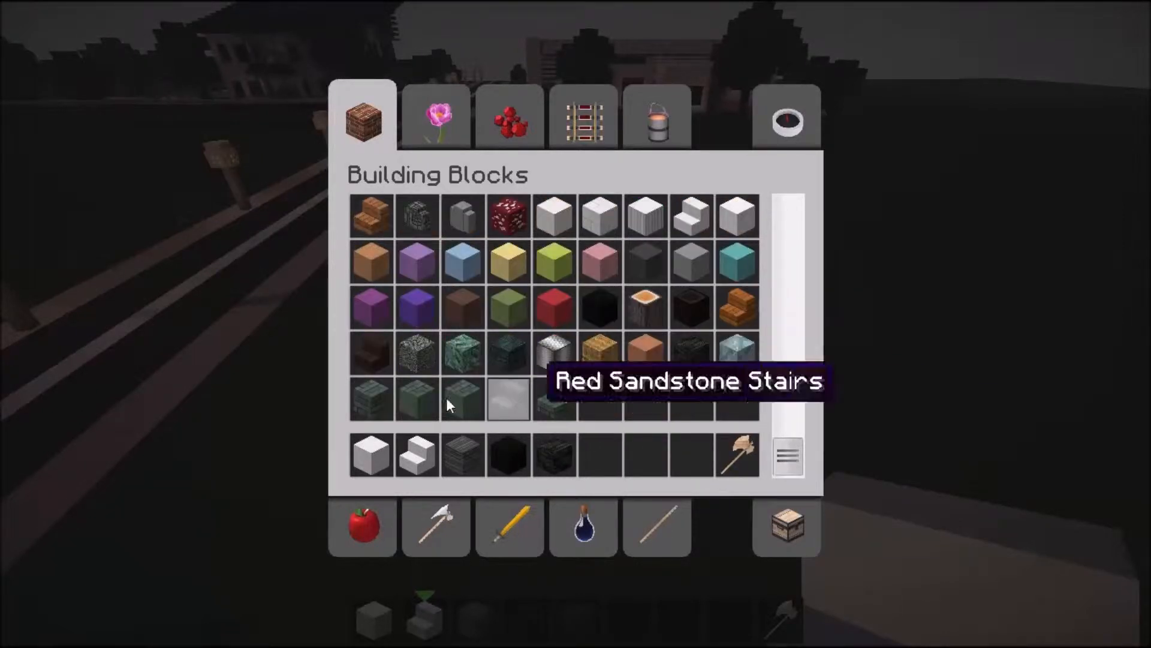
mouse_move(554, 353)
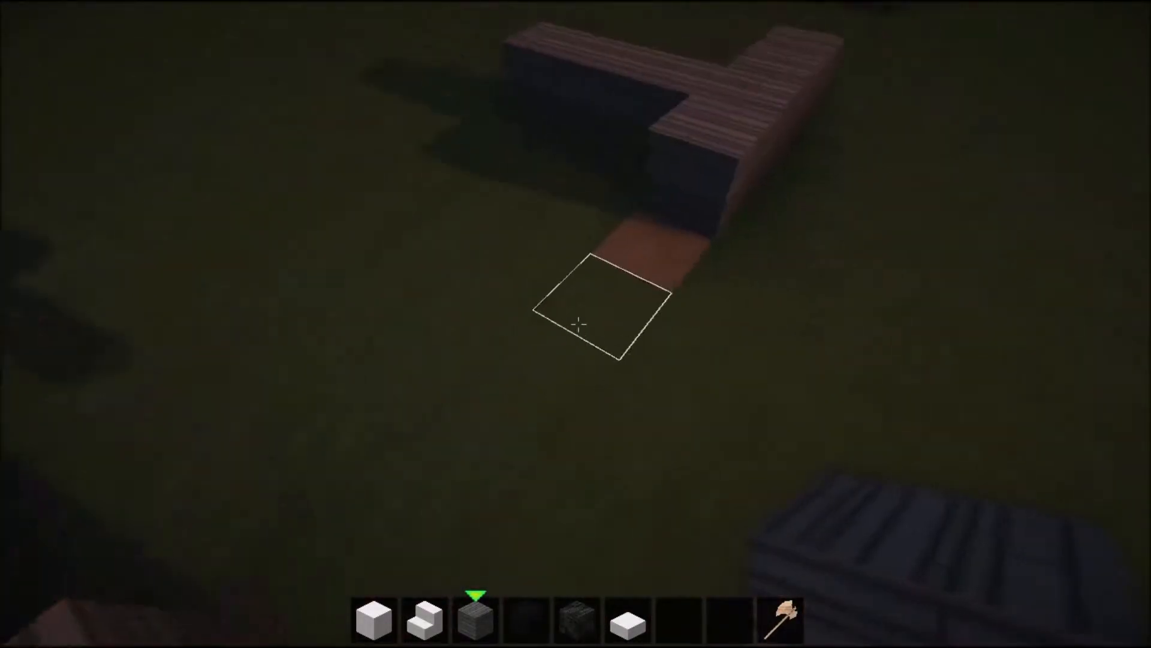
Grab another building block from the creative inventory for the wall.
key("e")
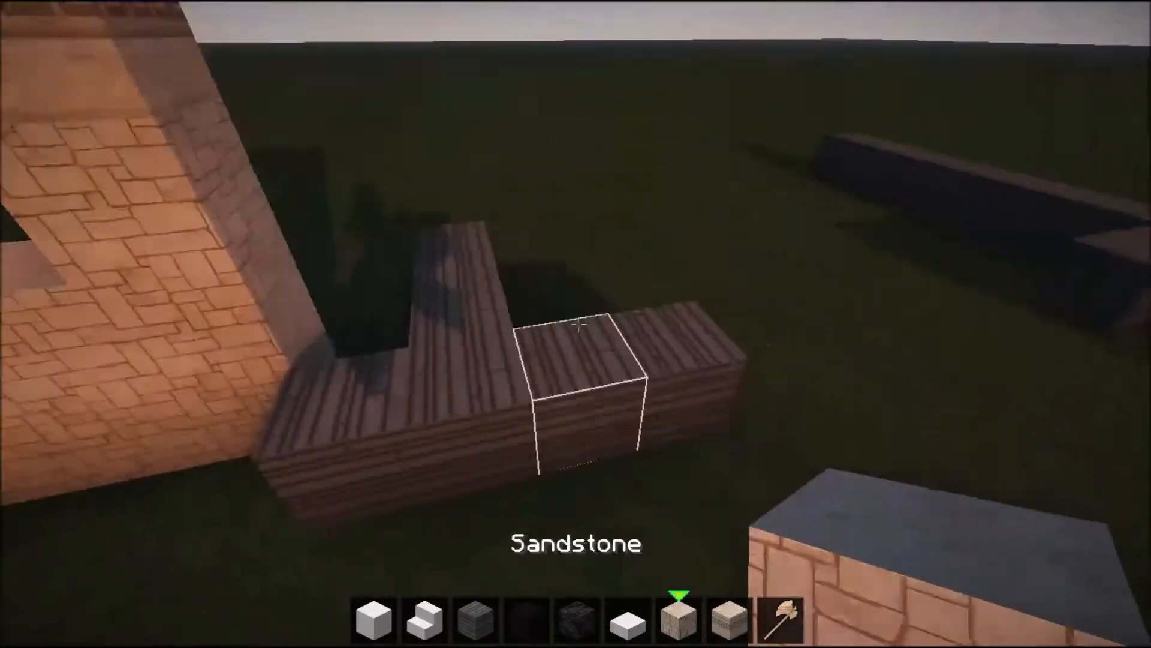
left_click(576, 326)
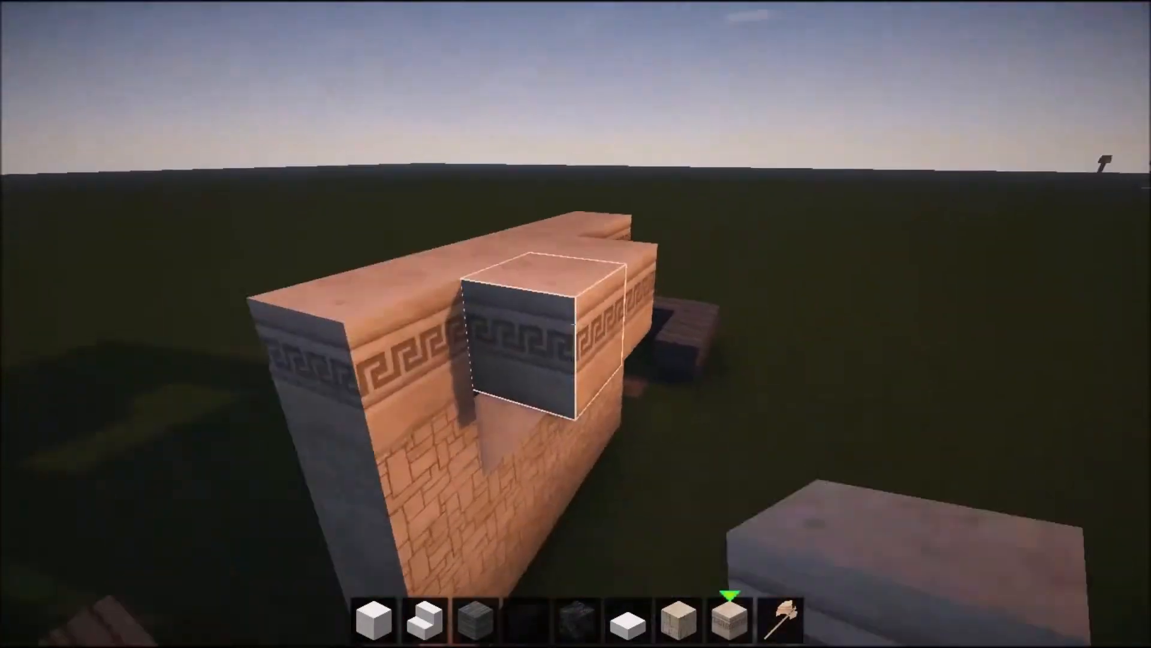
key("e")
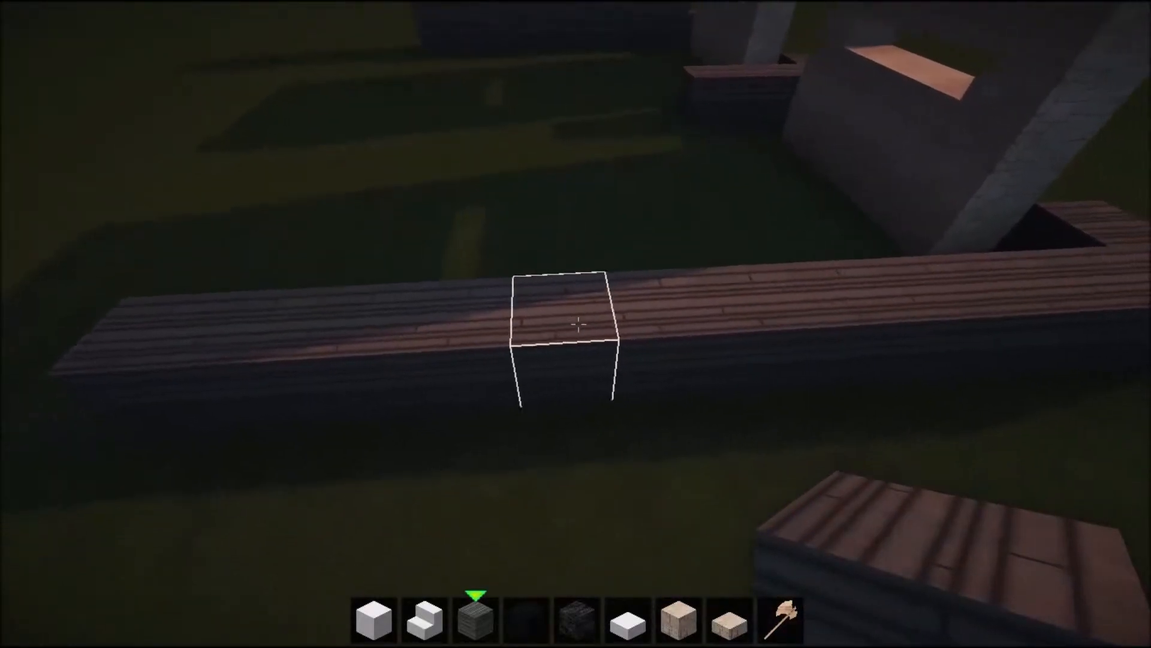
mouse_move(575, 323)
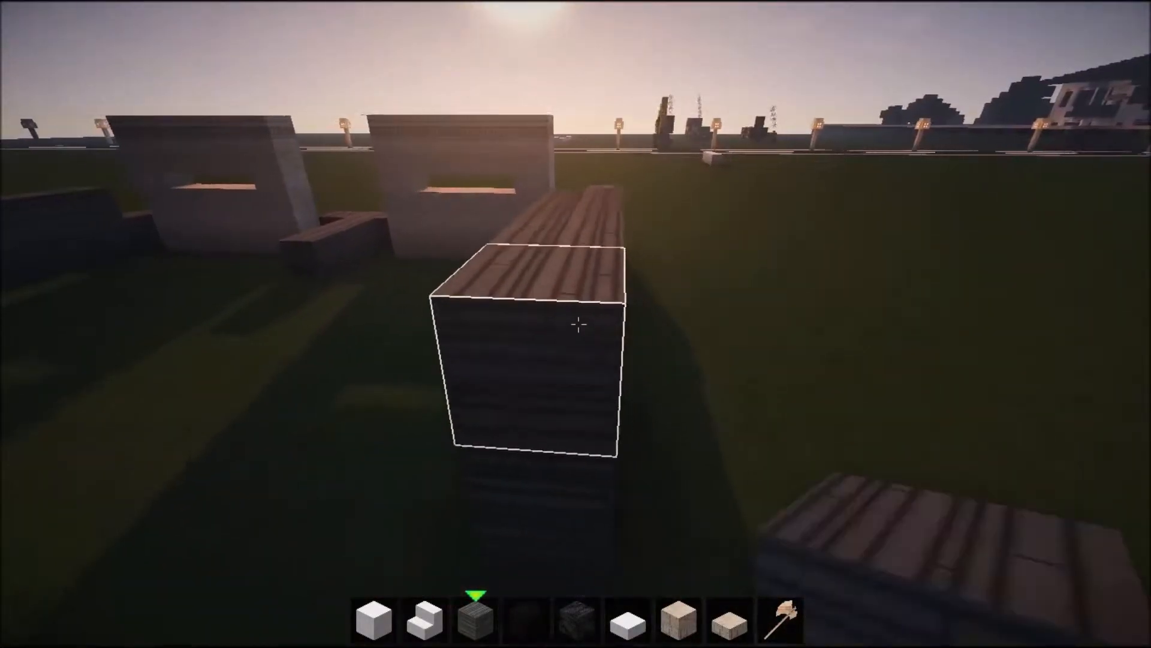
mouse_move(576, 324)
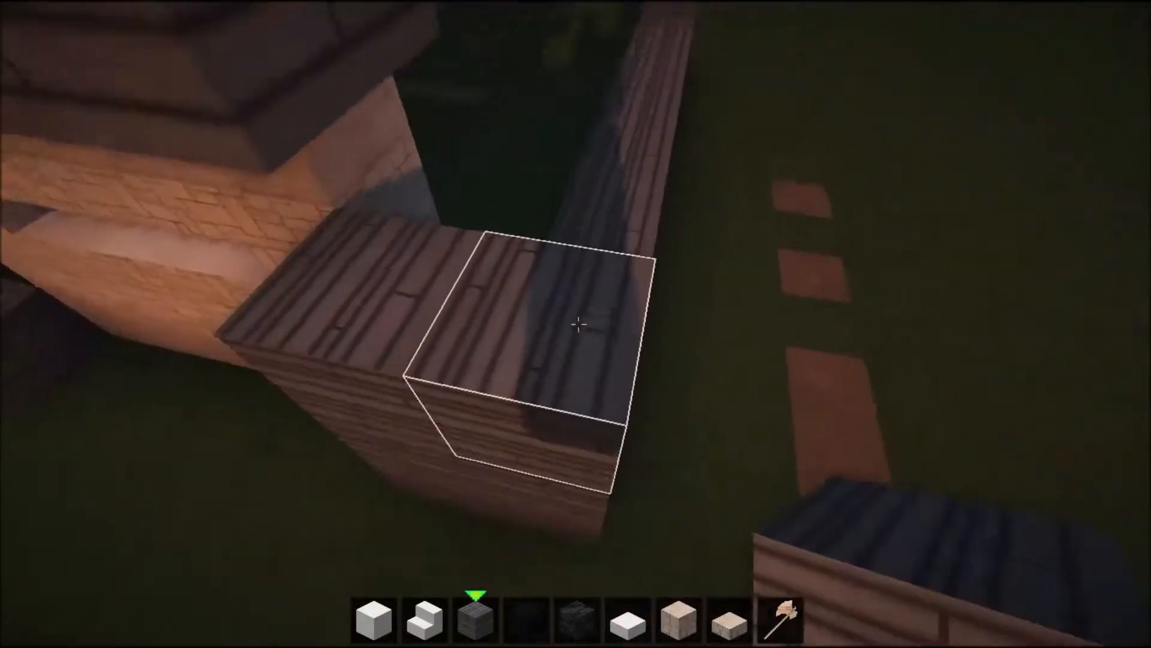
mouse_move(575, 324)
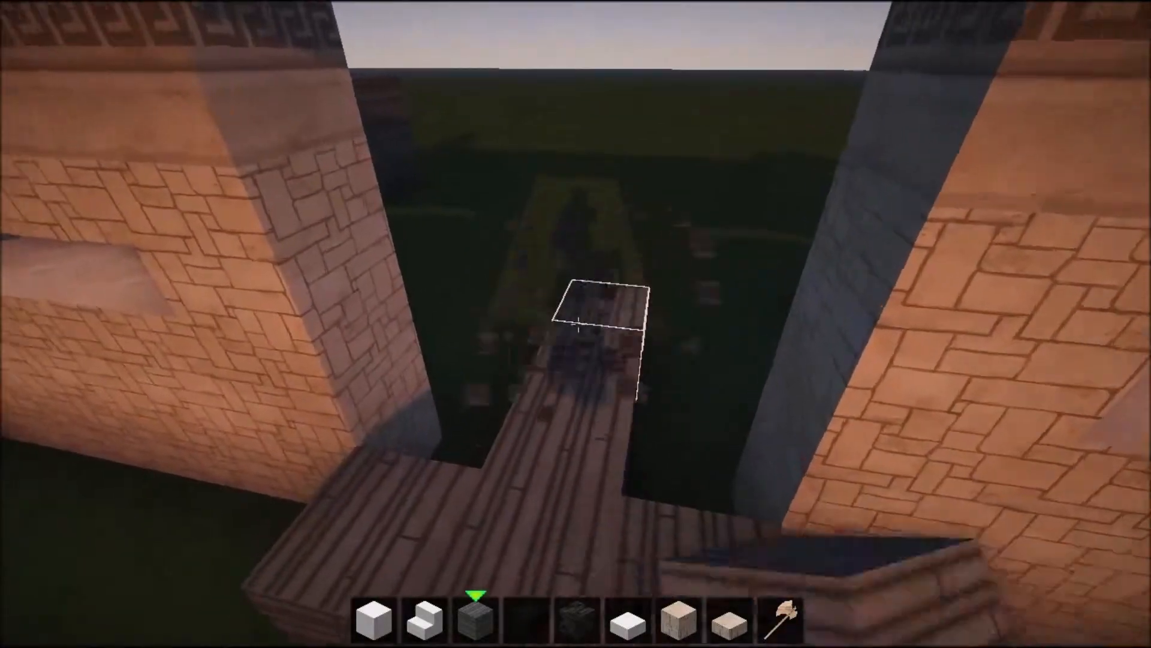
mouse_move(576, 324)
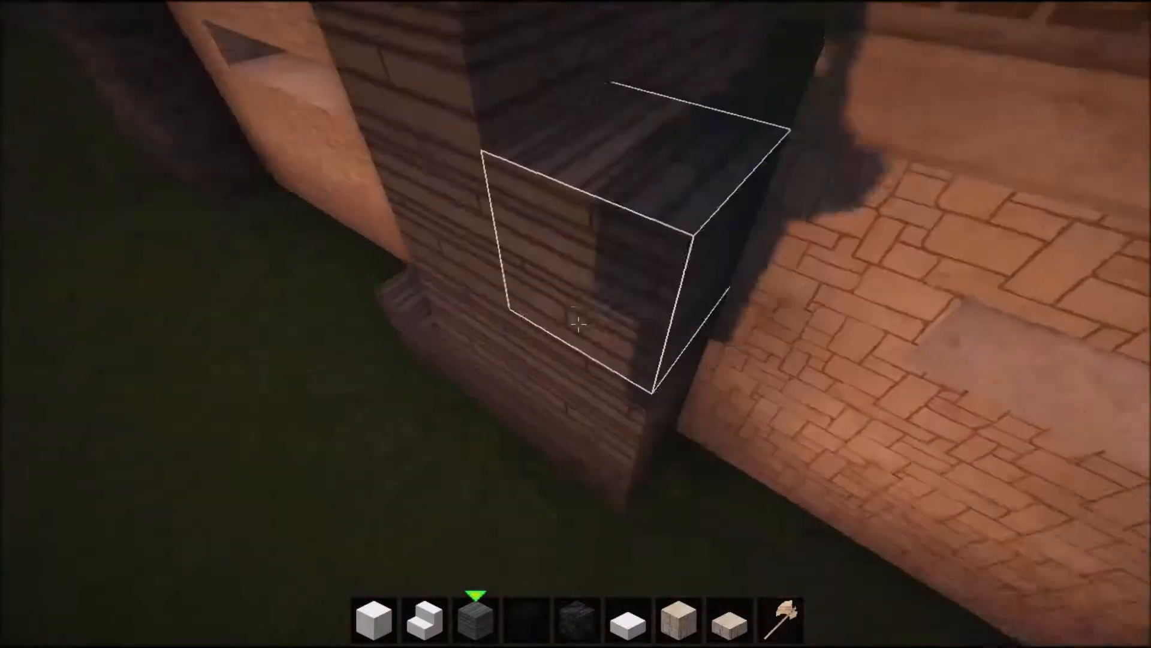
mouse_move(576, 311)
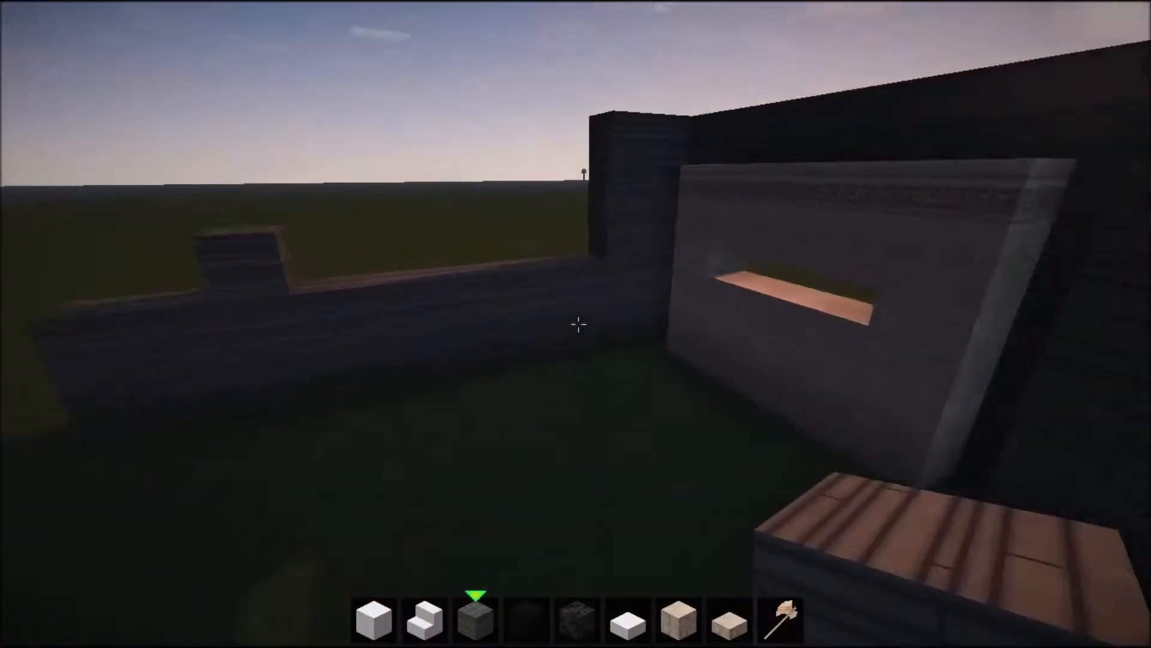
mouse_move(576, 323)
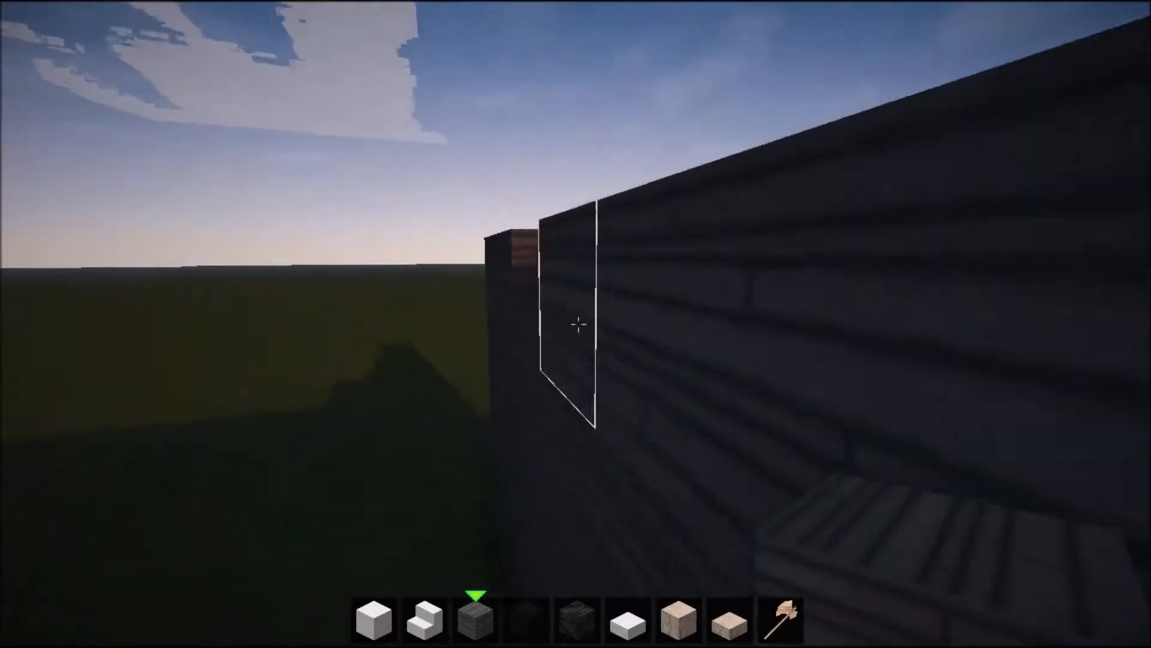
mouse_move(575, 324)
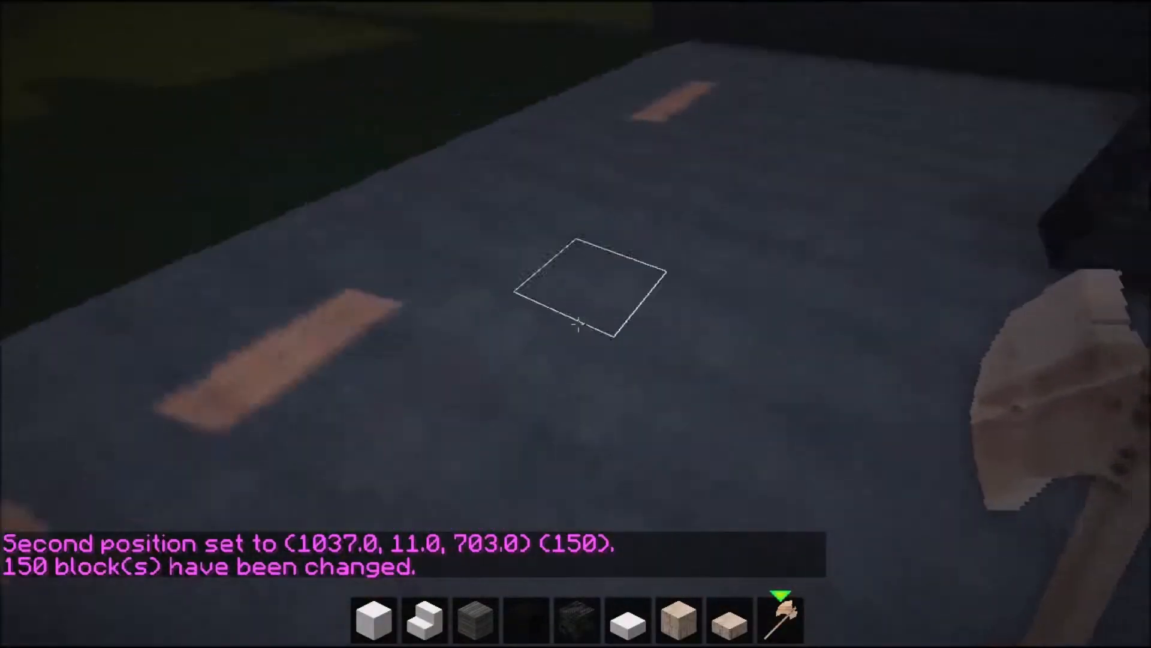
key("e")
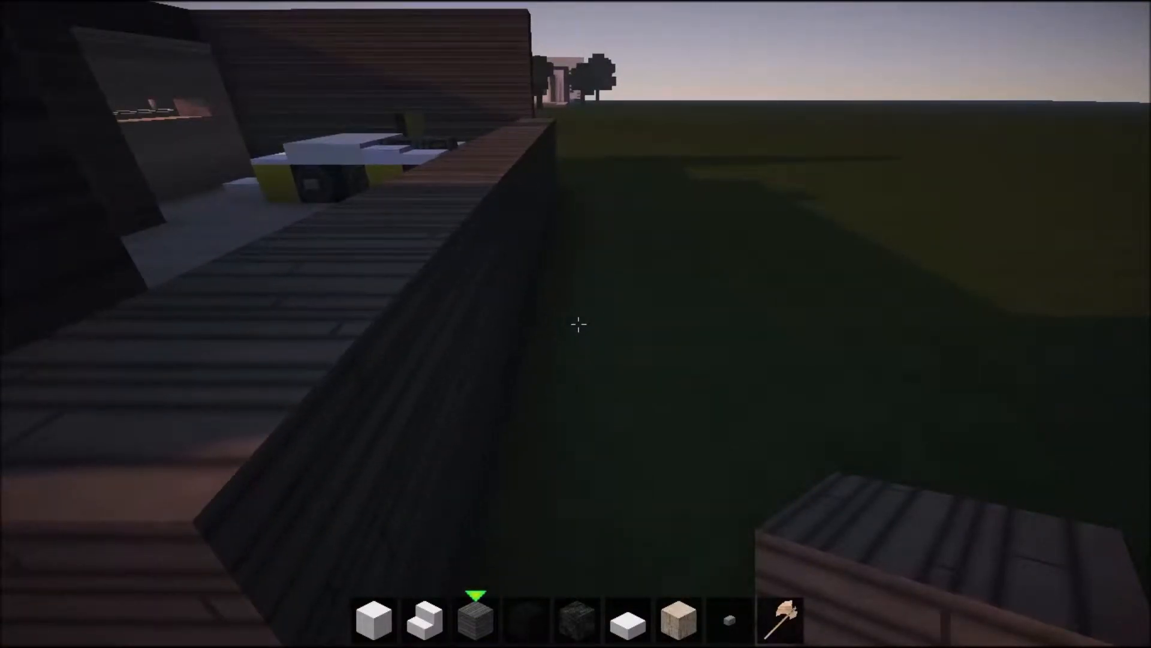
mouse_move(575, 324)
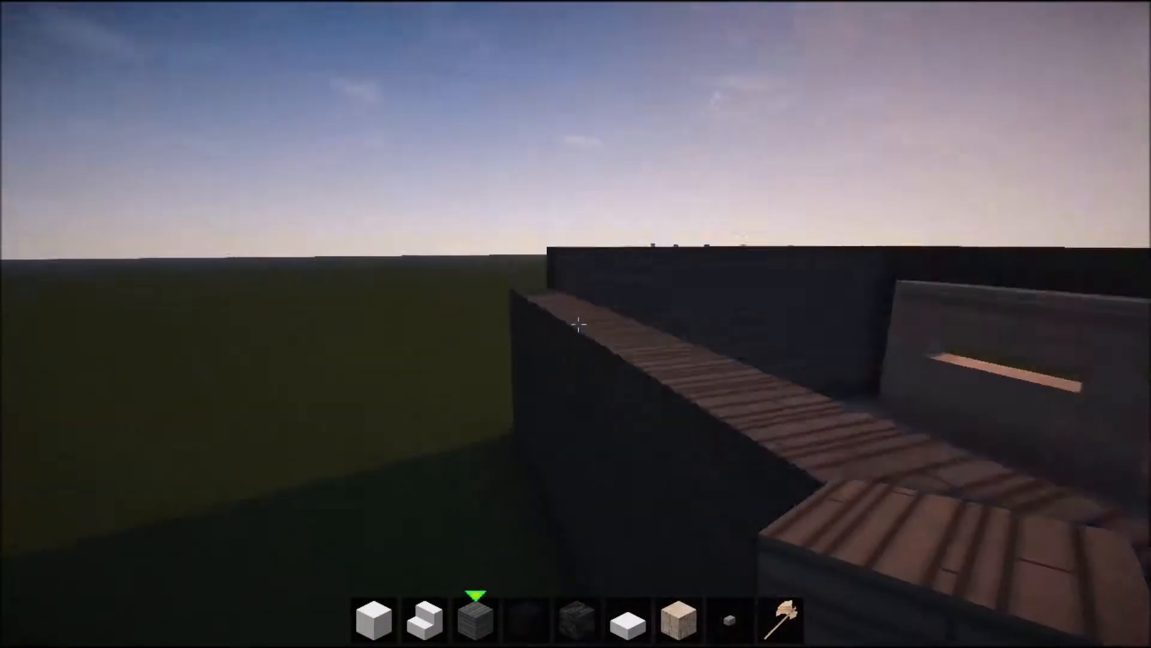
mouse_move(576, 323)
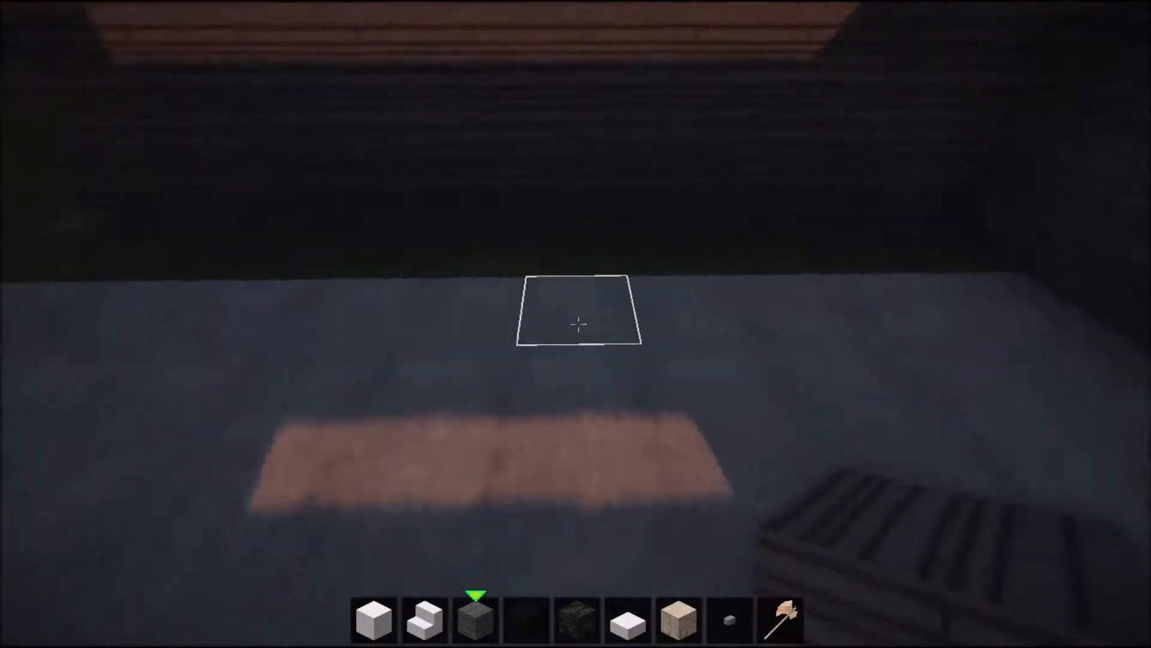
mouse_move(575, 324)
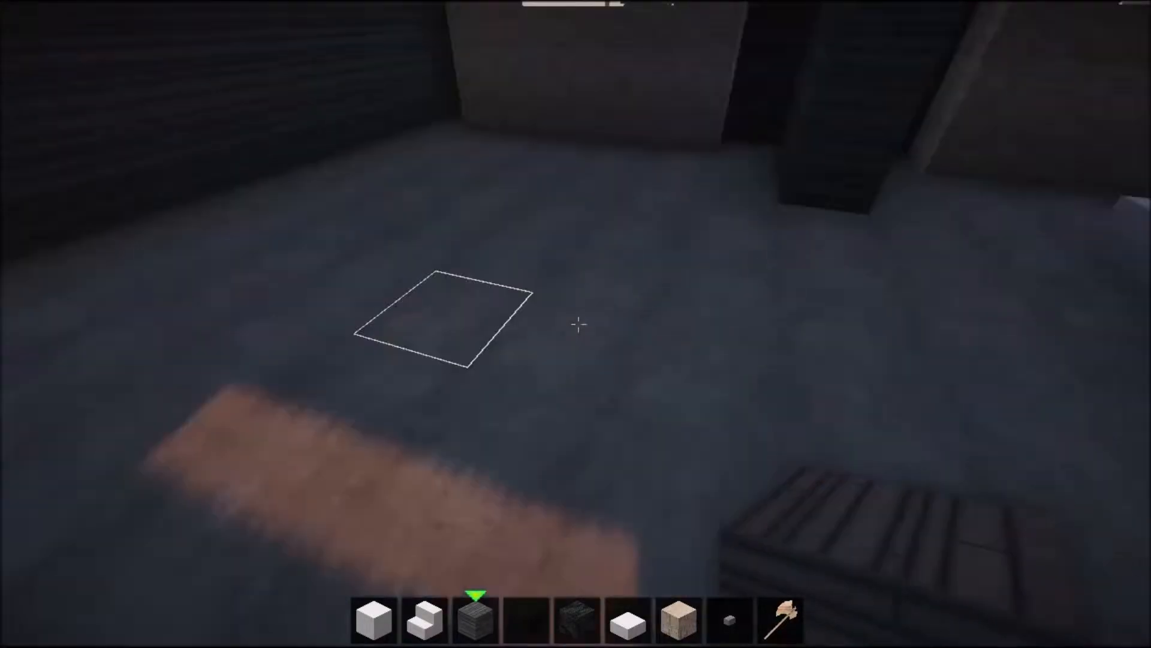
mouse_move(580, 324)
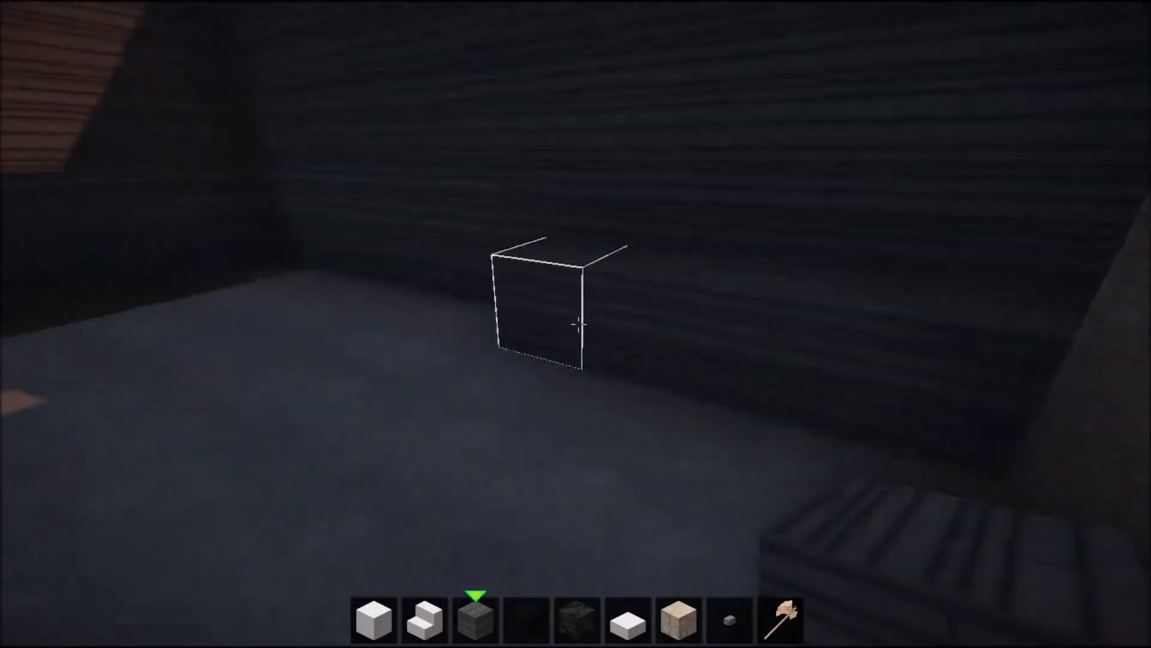
left_click(575, 326)
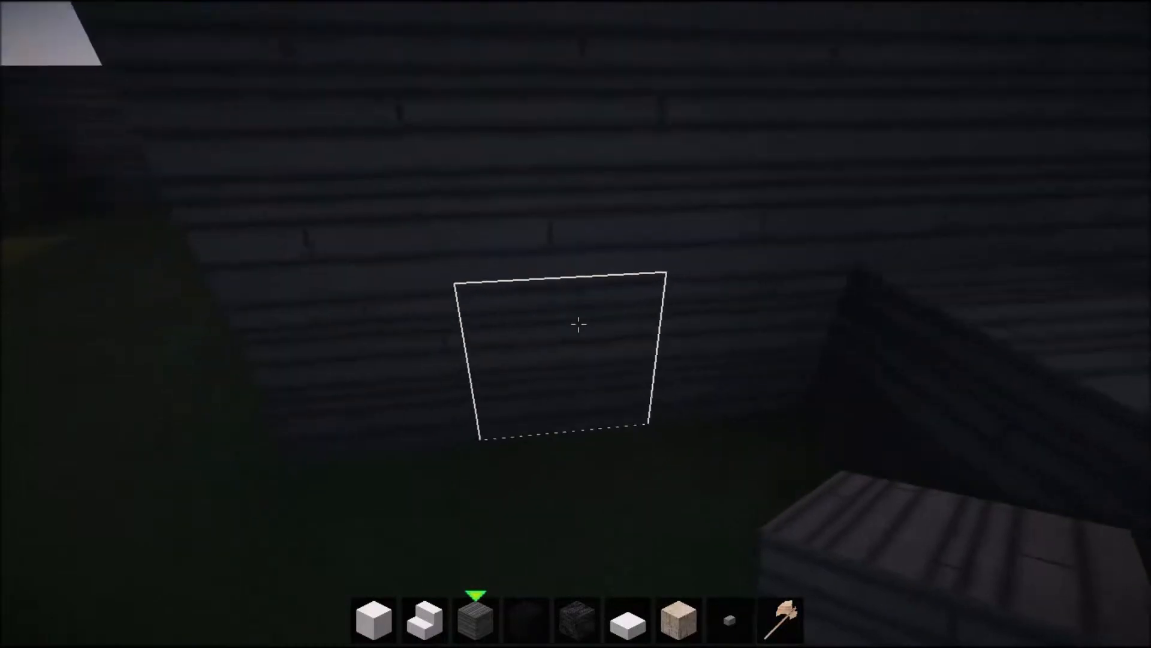
mouse_move(575, 323)
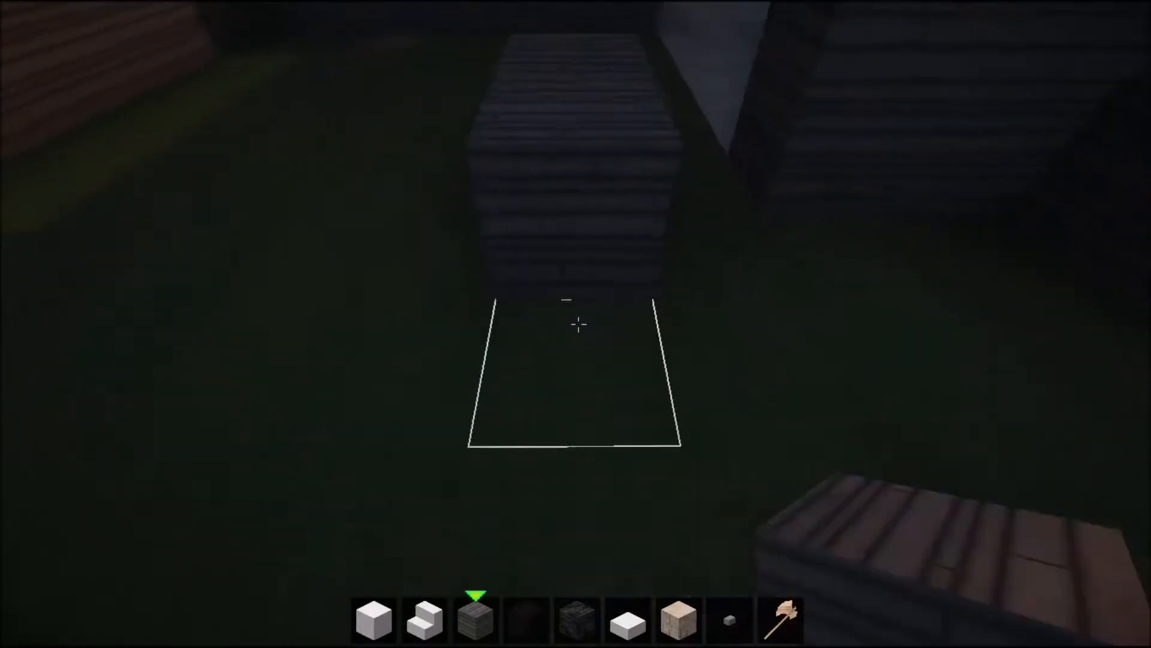
Place oak plank blocks on the grass along the foundation outline.
left_click(576, 324)
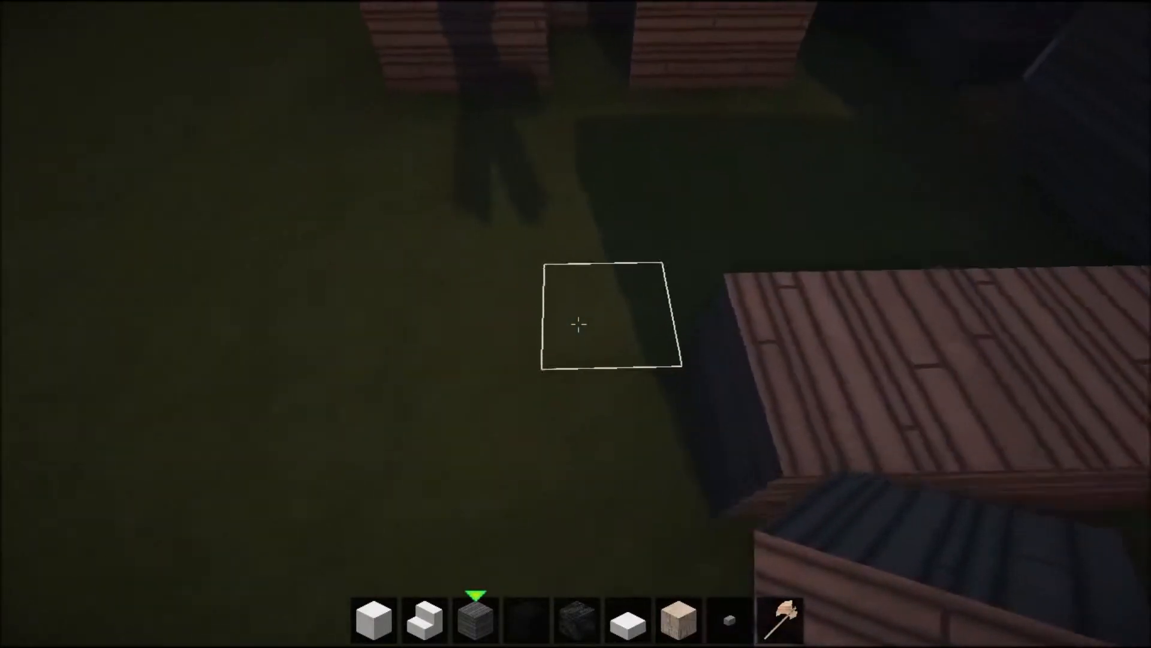
left_click(575, 325)
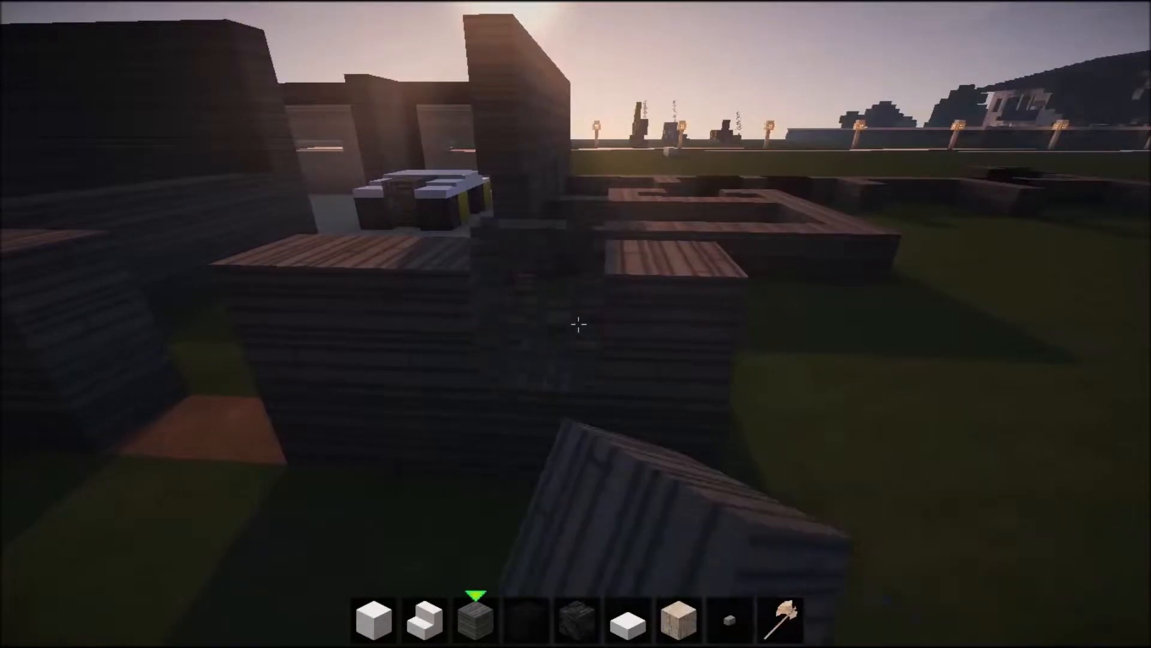
mouse_move(576, 324)
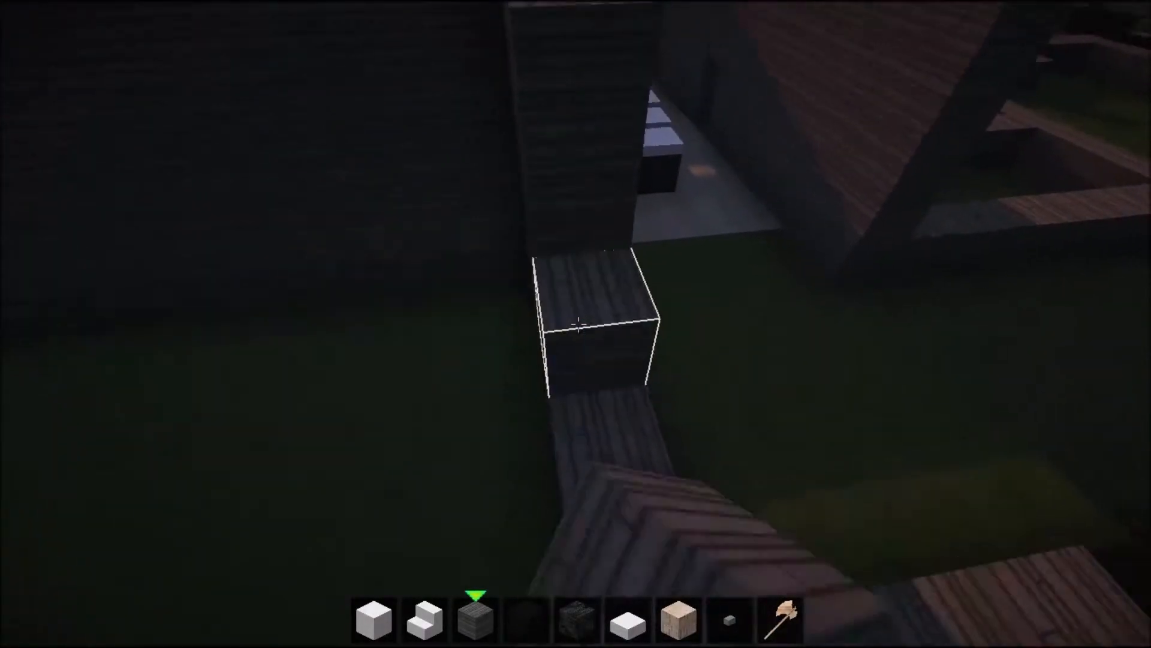
Select Black Stained Clay from hotbar slot 4.
key("4")
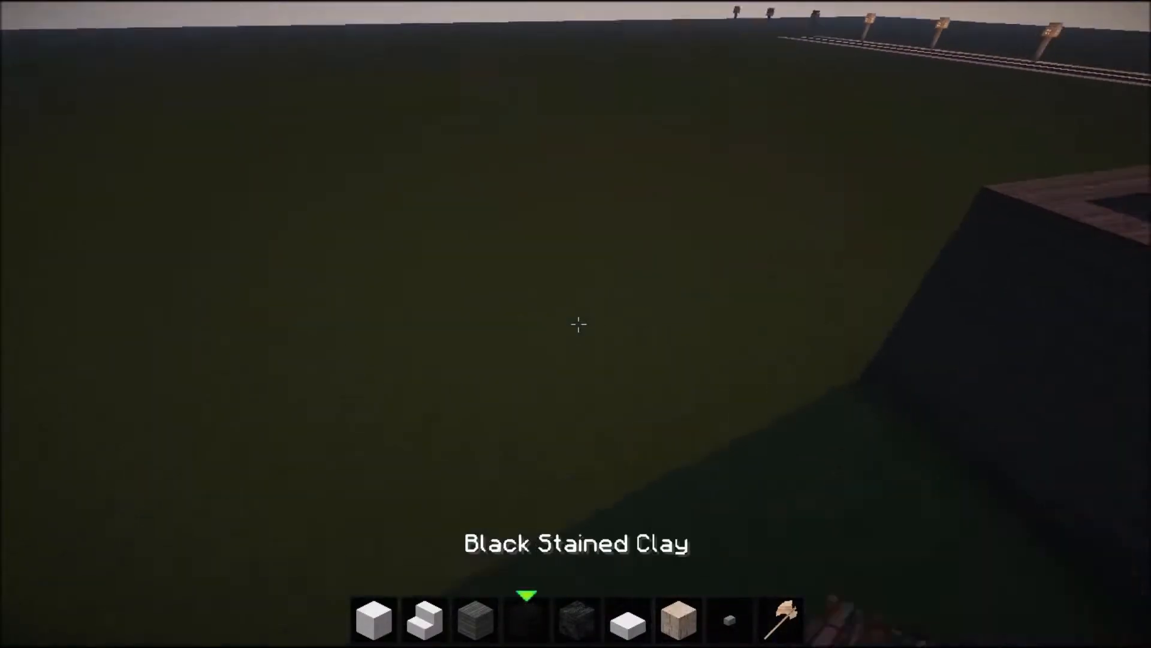
mouse_move(576, 324)
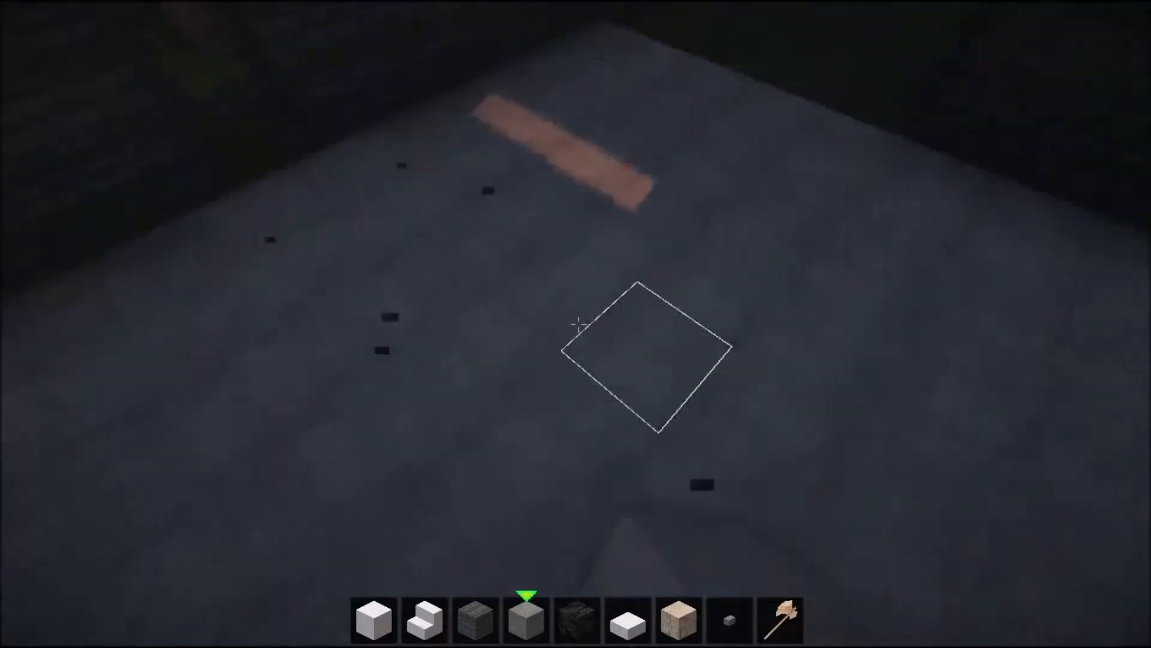
Switch back to planks and place a plank block along a room edge.
key("e")
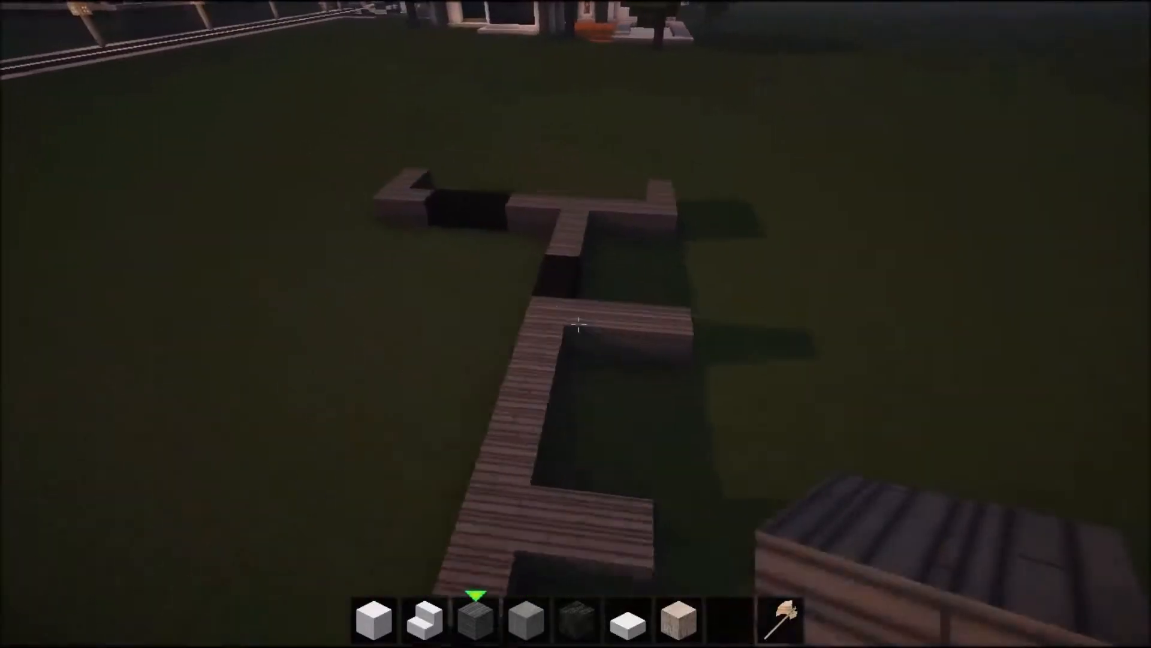
mouse_move(576, 324)
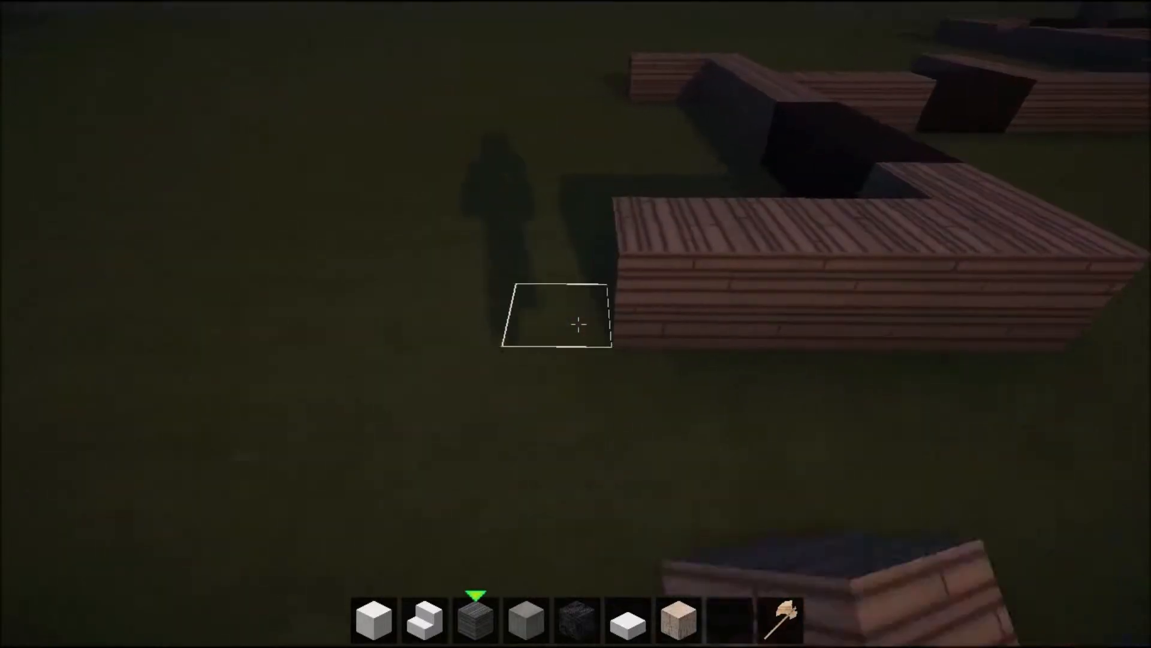
left_click(576, 325)
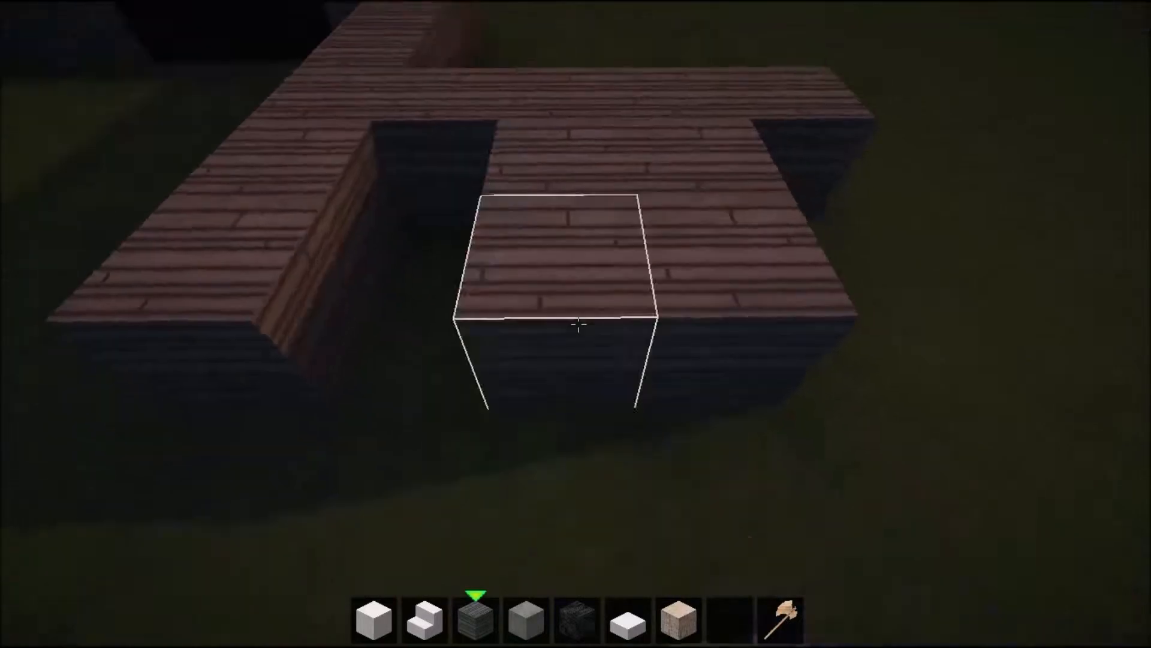
mouse_move(576, 327)
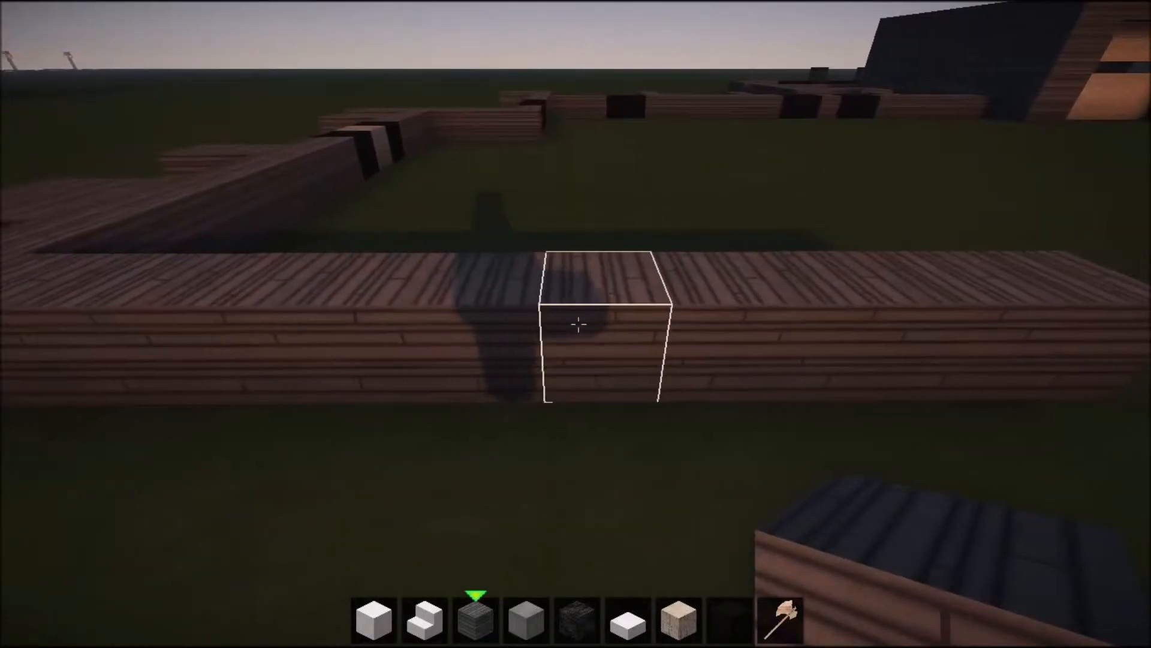
mouse_move(576, 324)
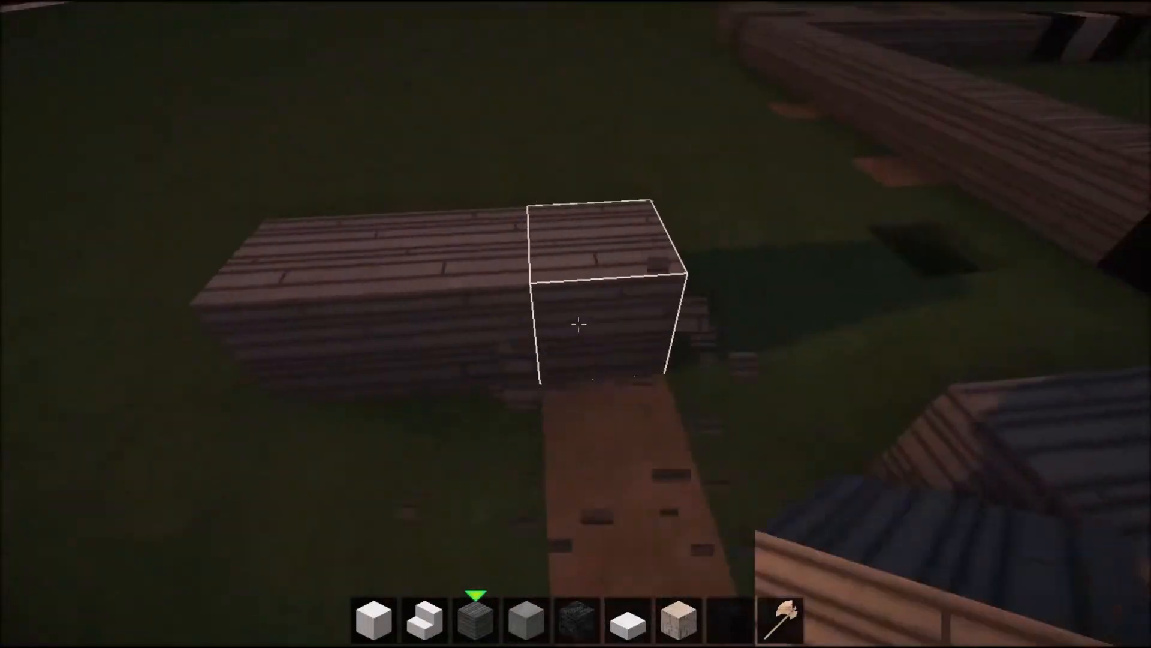
mouse_move(576, 324)
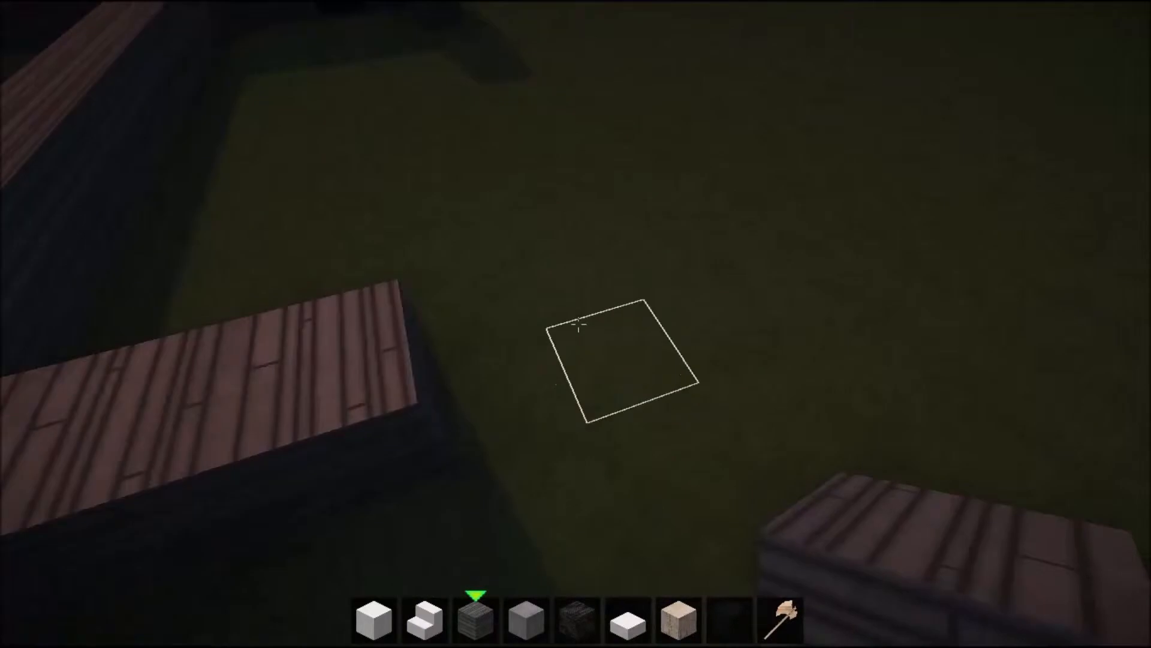
mouse_move(575, 324)
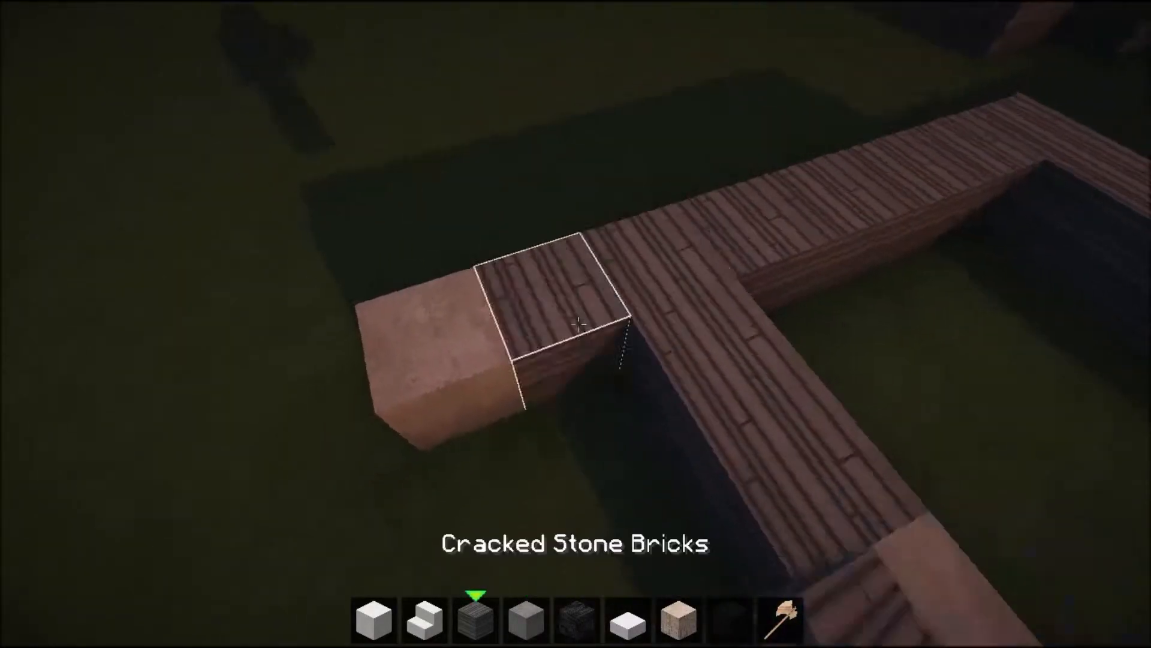
mouse_move(576, 324)
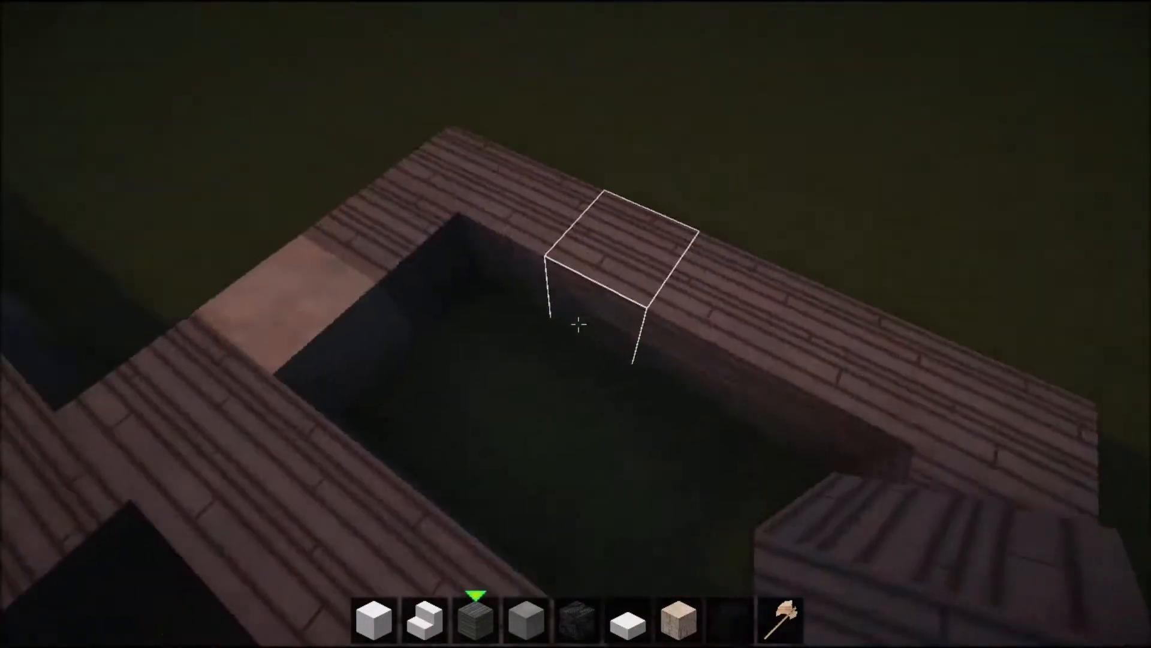
mouse_move(576, 324)
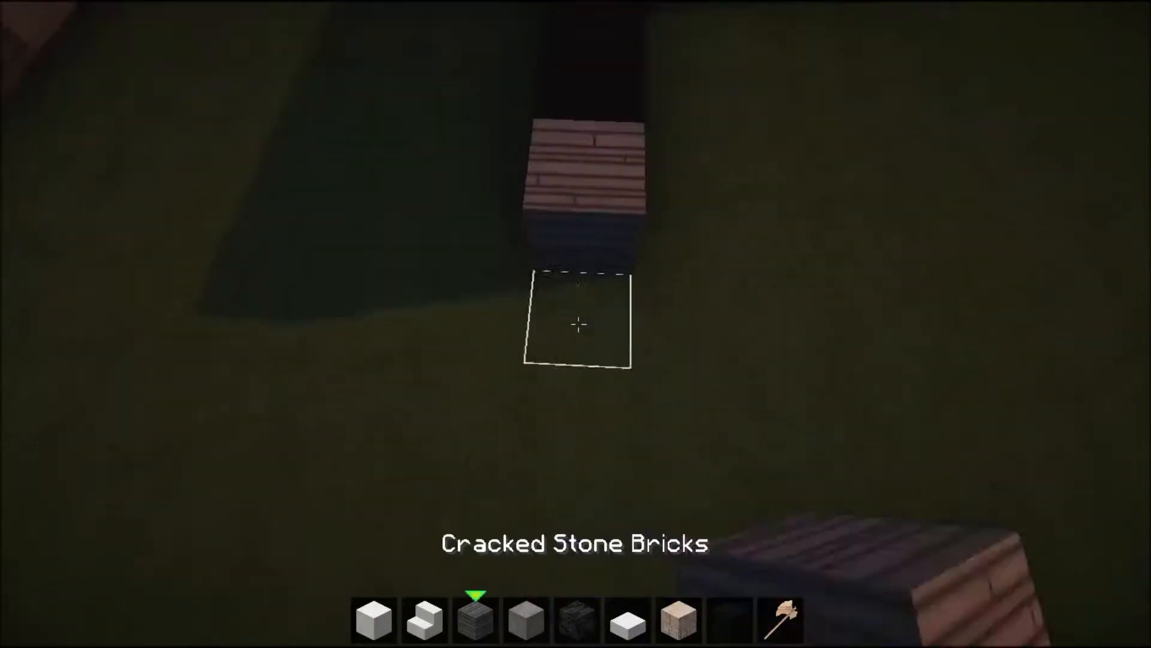
Place a Black Stained Clay block from slot 5 along the wall line, then break it.
key("5")
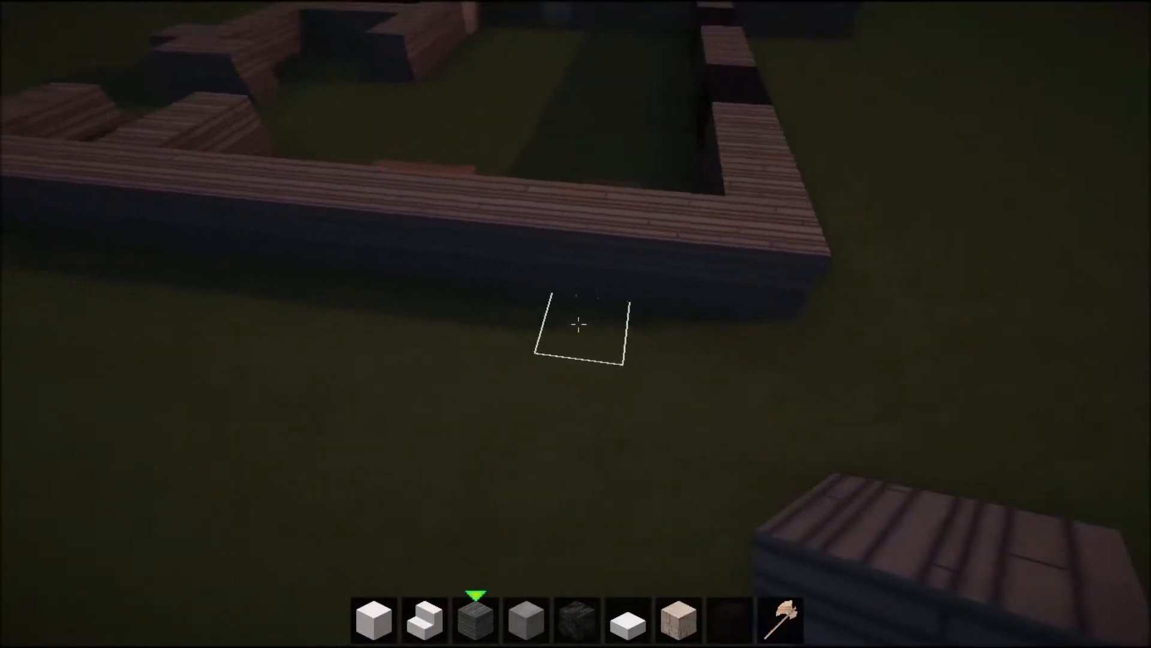
left_click(575, 325)
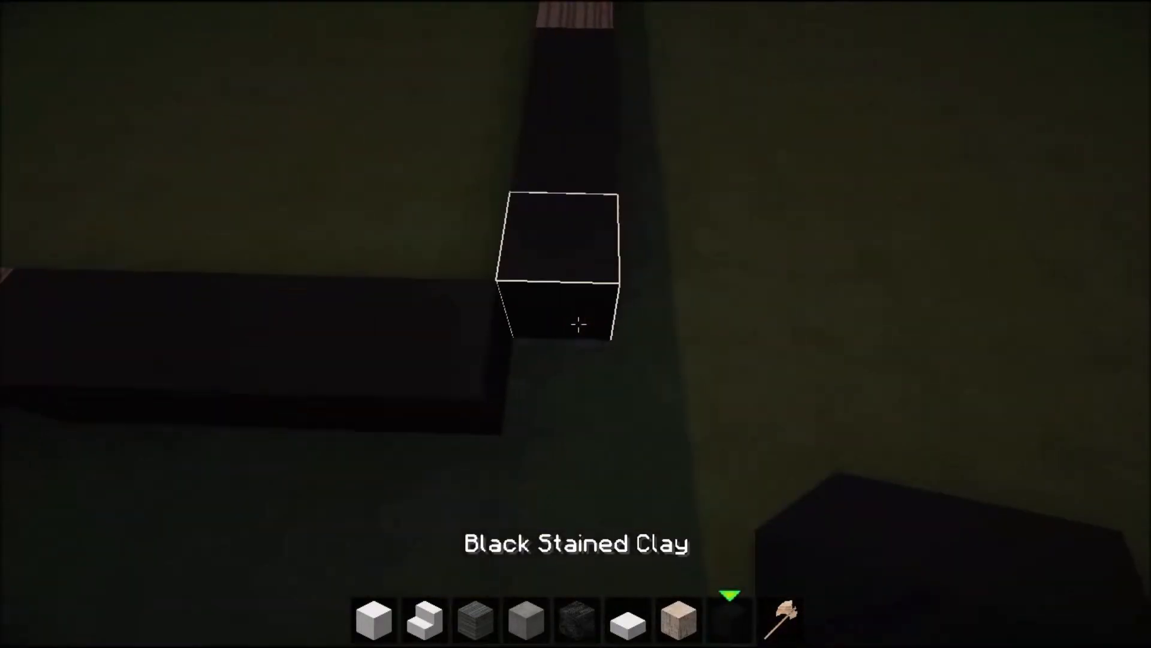
left_click(576, 324)
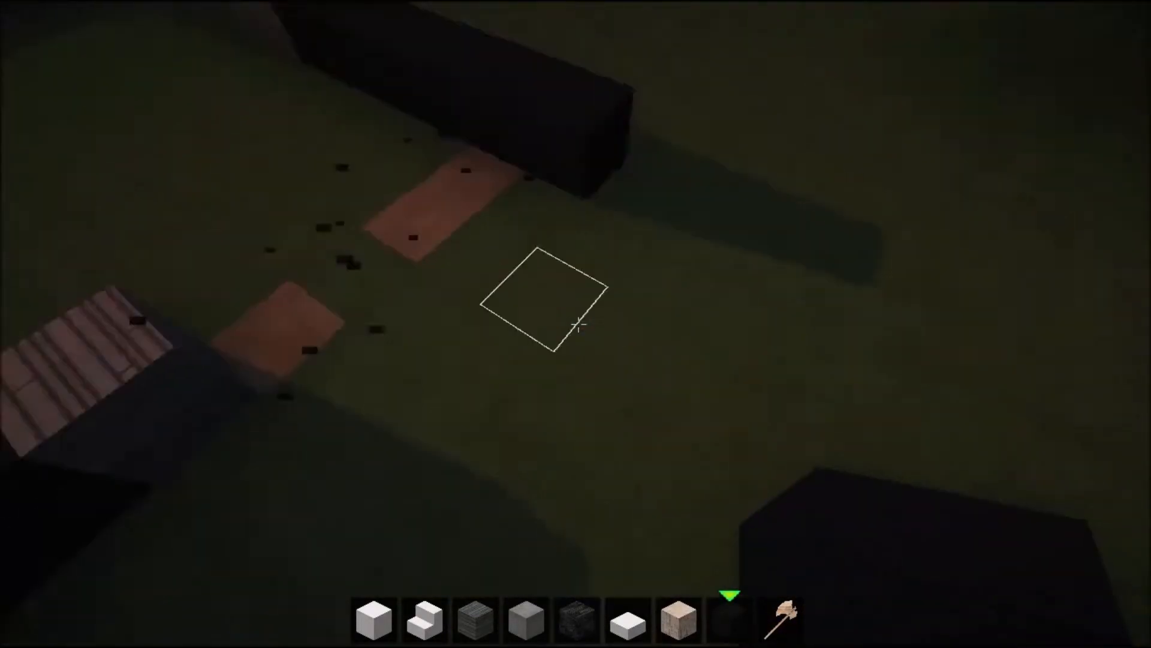
mouse_move(576, 324)
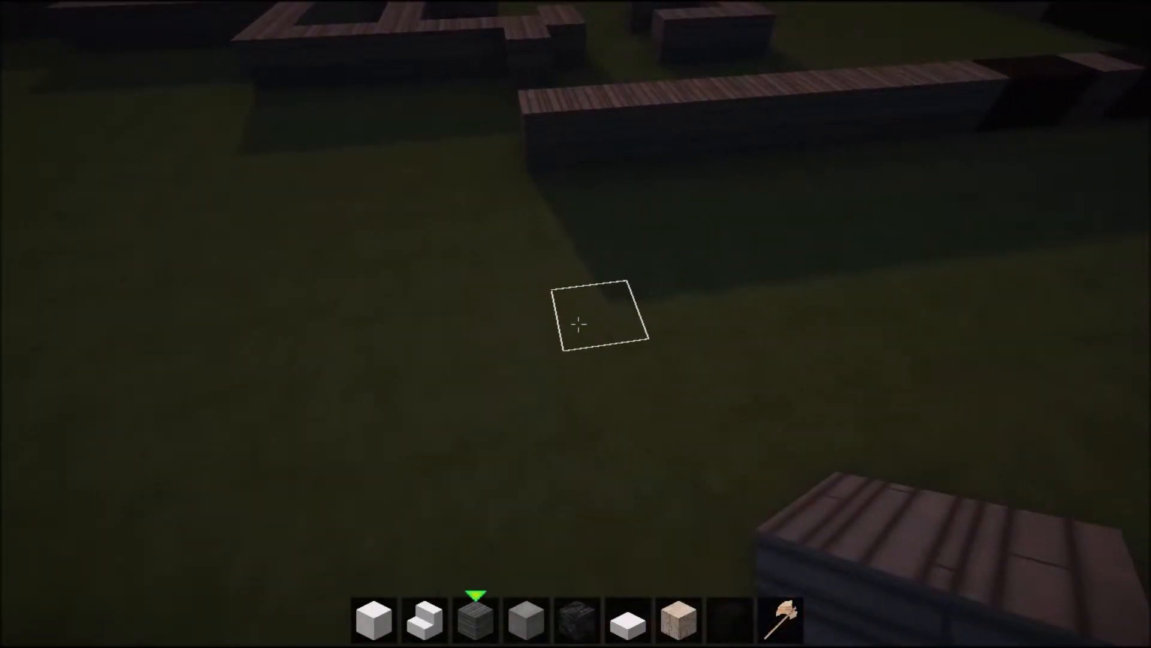
Place a block into a gap in the plank room outline.
left_click(575, 324)
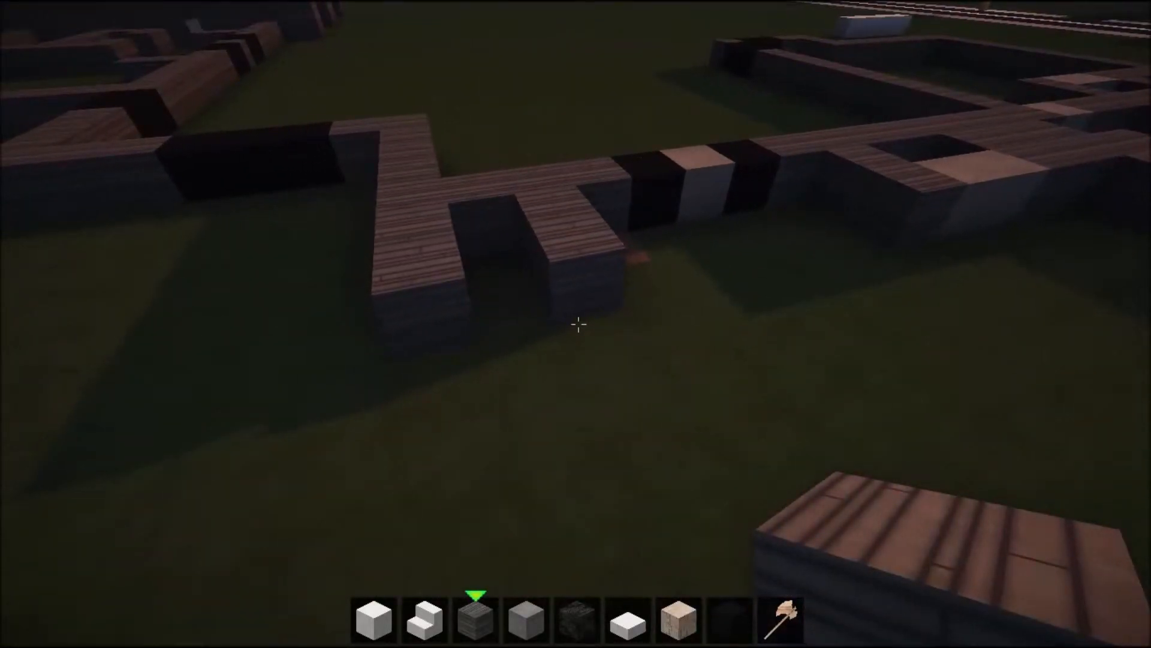
mouse_move(575, 324)
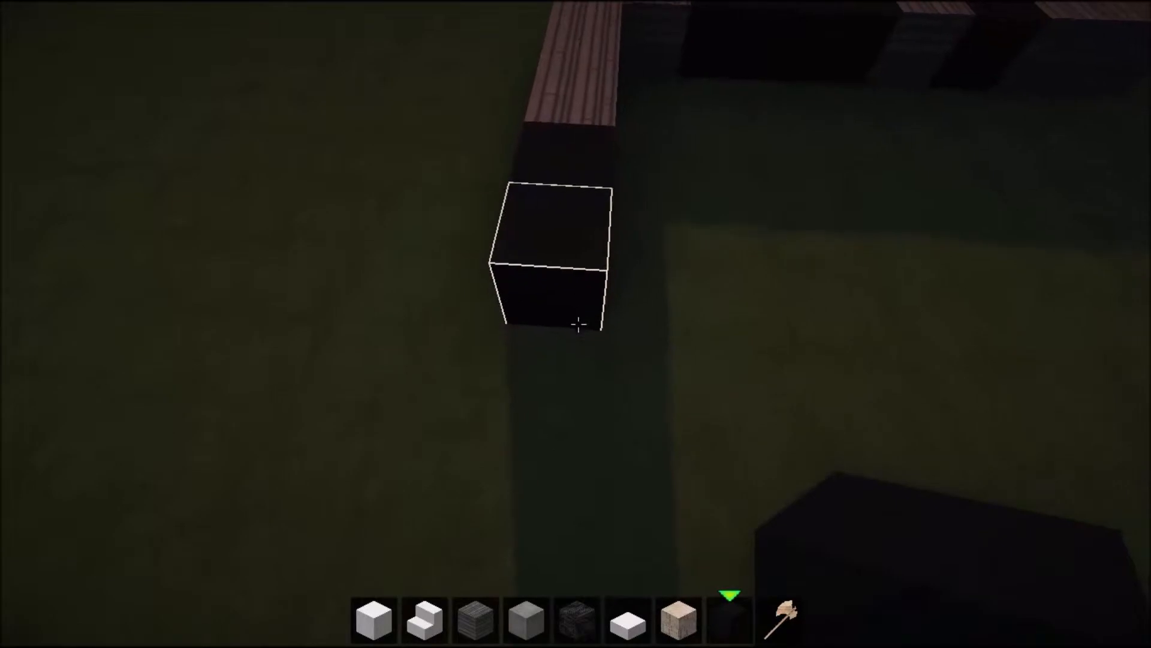
mouse_move(576, 324)
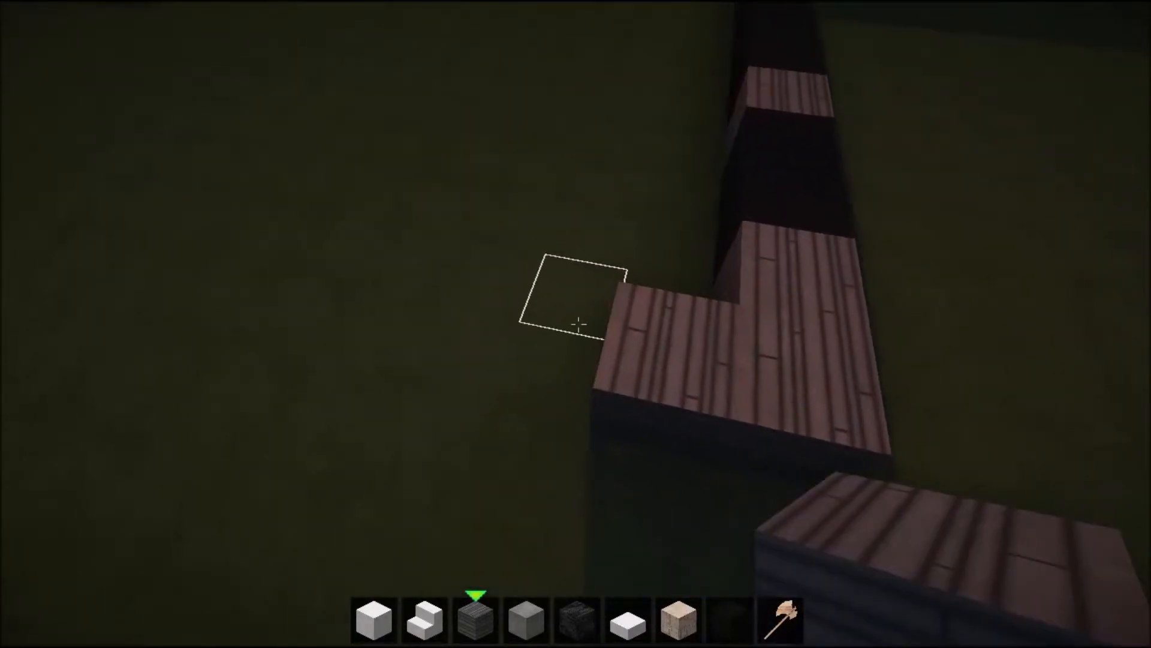
Select hotbar slot 8 for the wall end, then briefly view the inventory.
key("8")
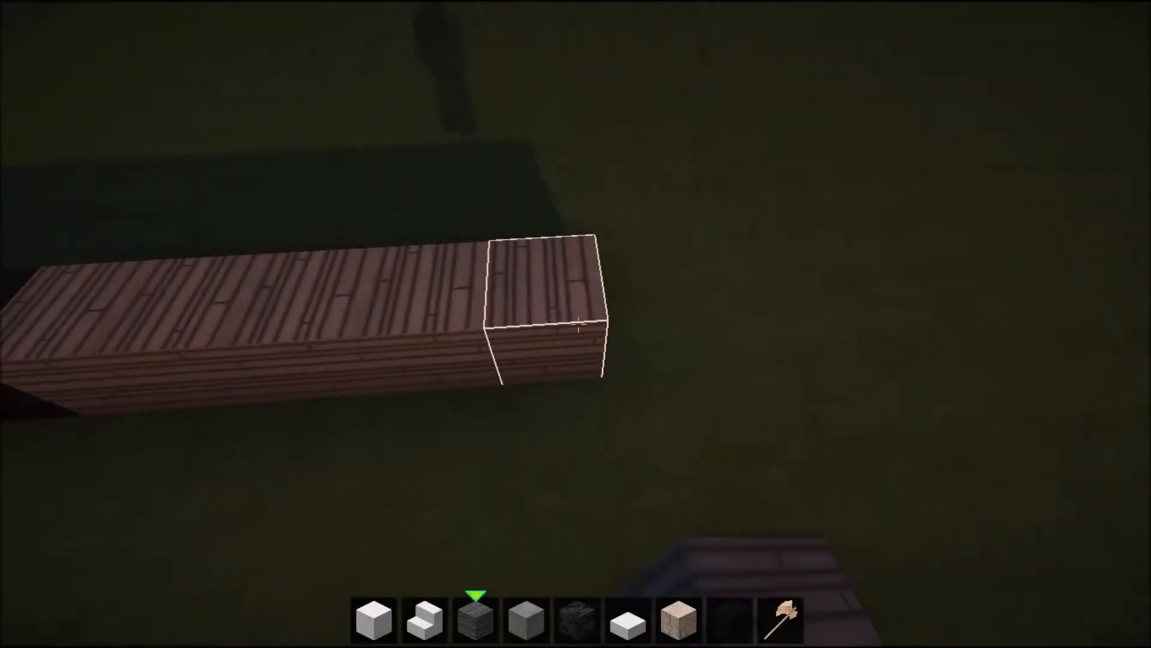
mouse_move(575, 324)
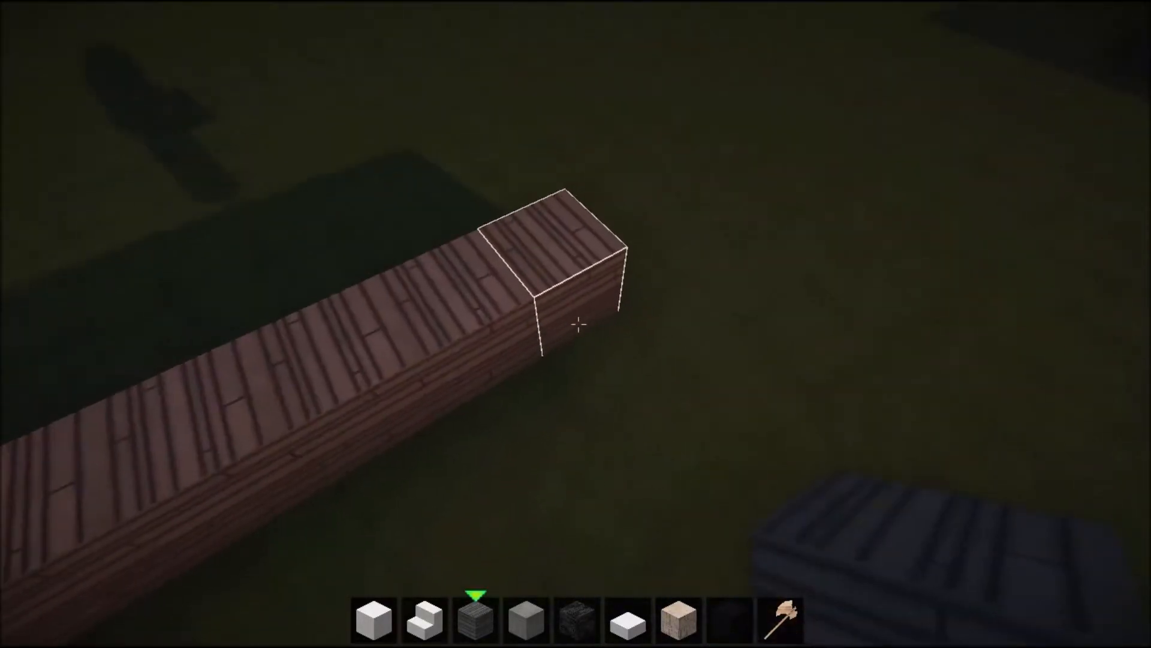
mouse_move(579, 325)
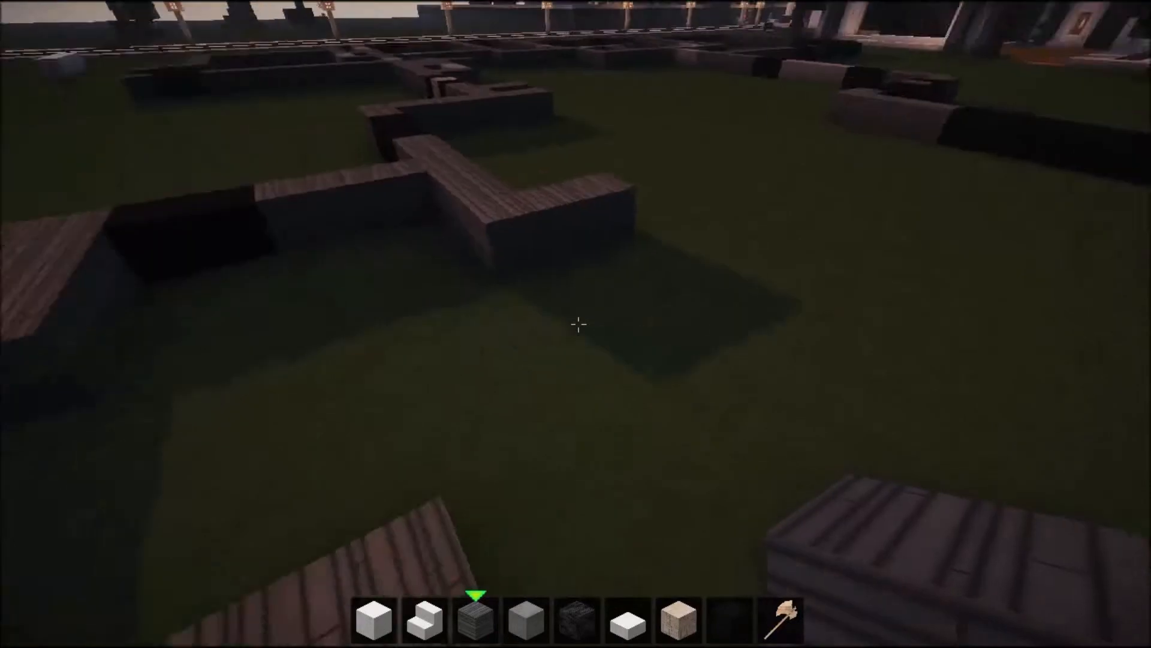
mouse_move(576, 323)
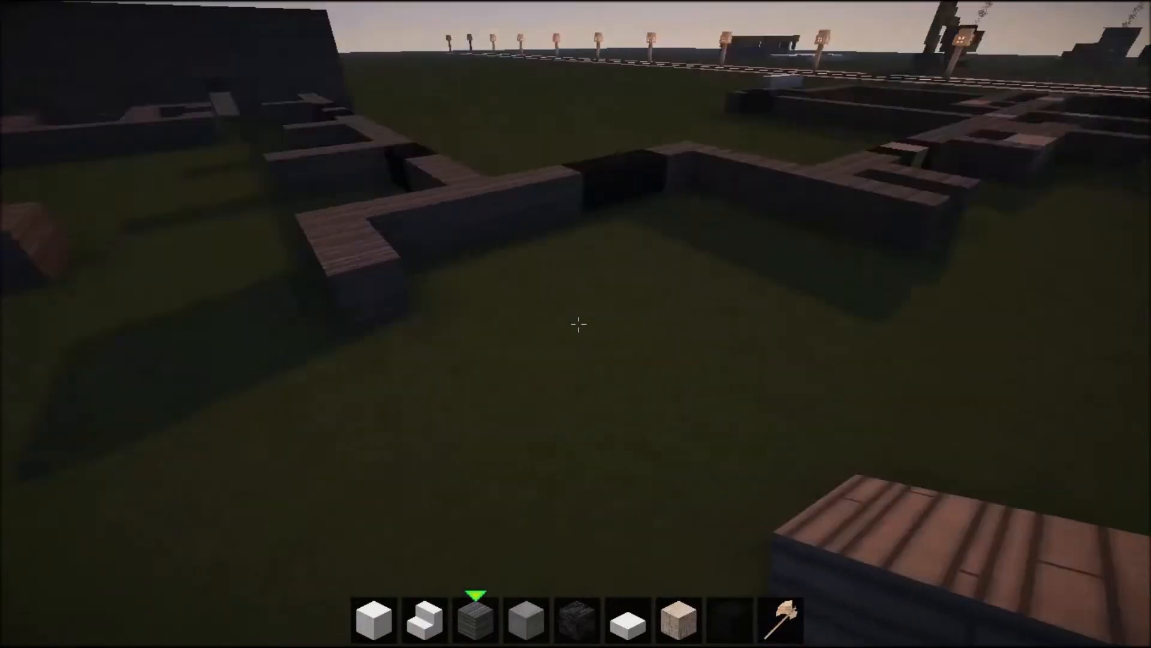
mouse_move(576, 324)
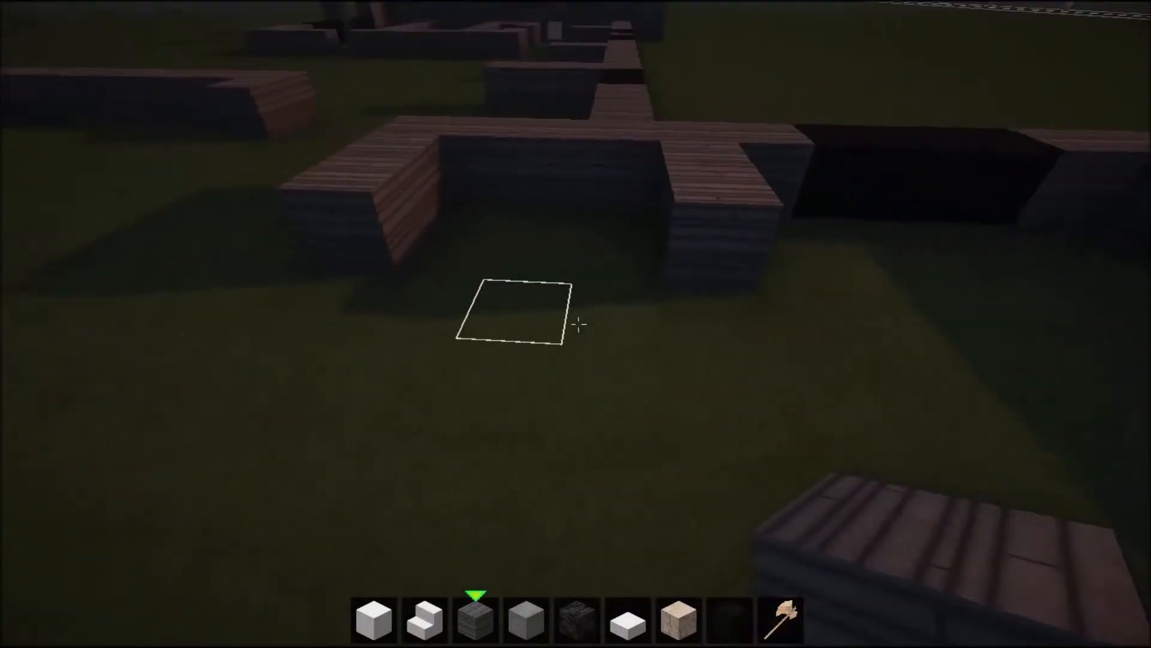
key("e")
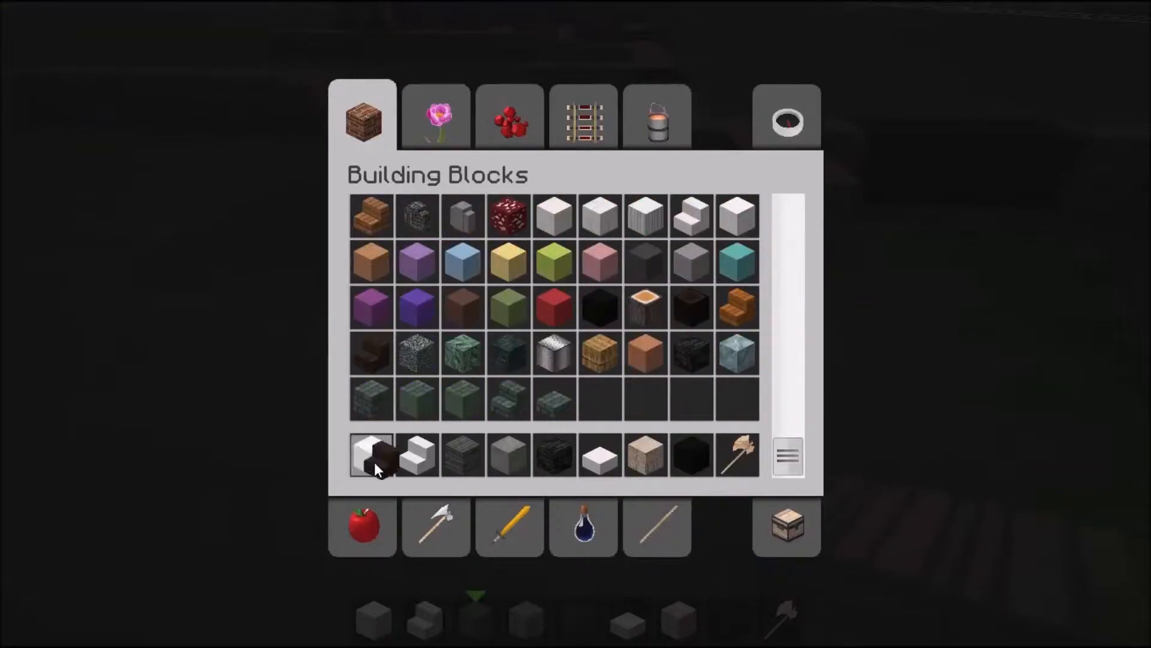
key("Escape")
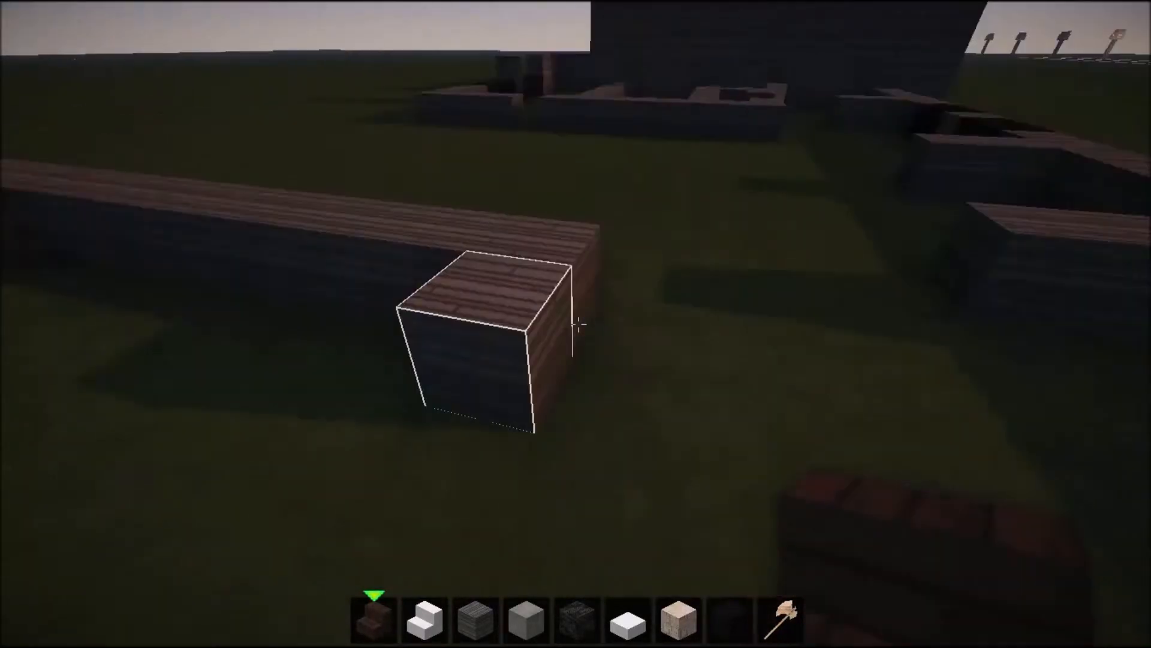
mouse_move(575, 323)
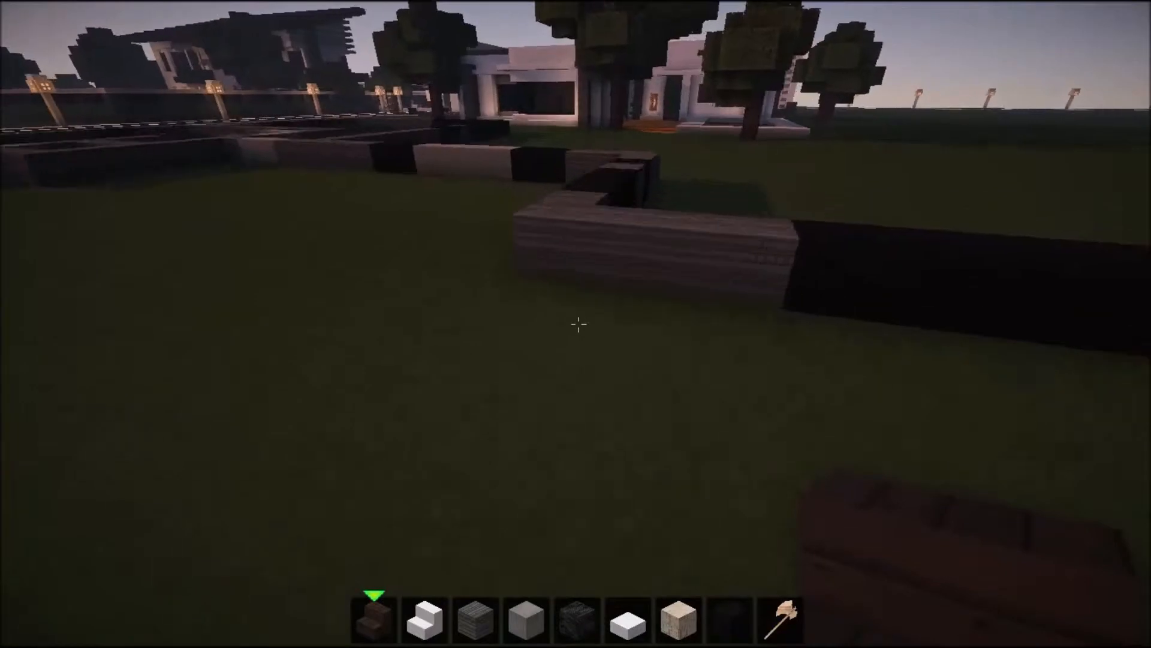
mouse_move(576, 324)
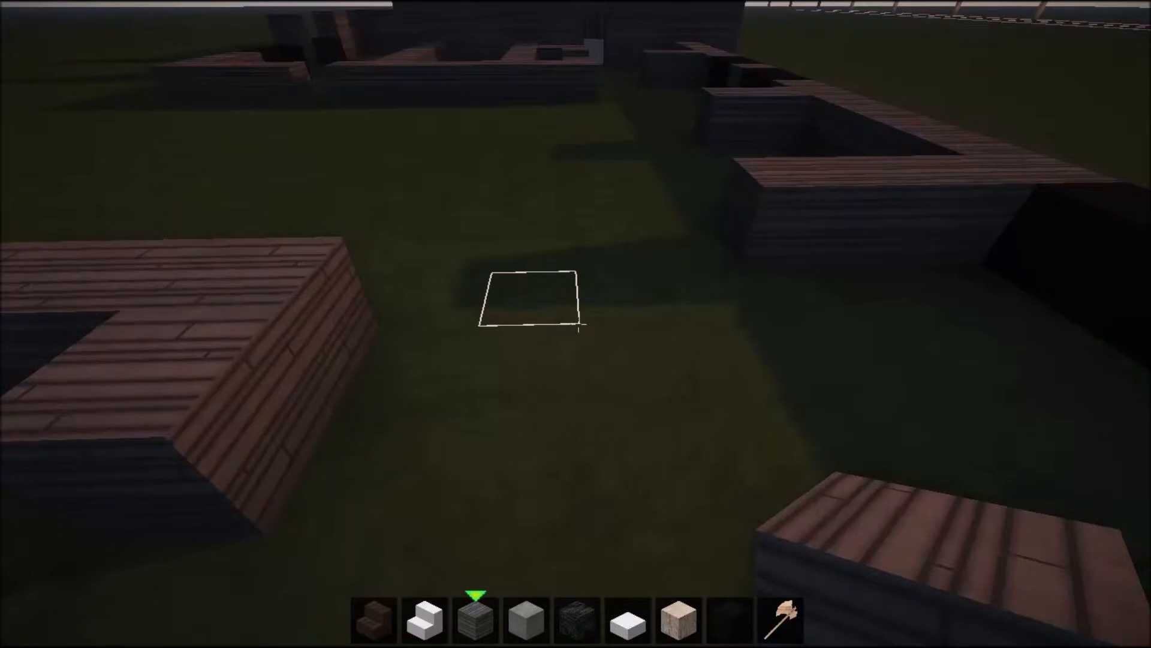
Place plank blocks for a second wall parallel to the long one.
left_click(576, 324)
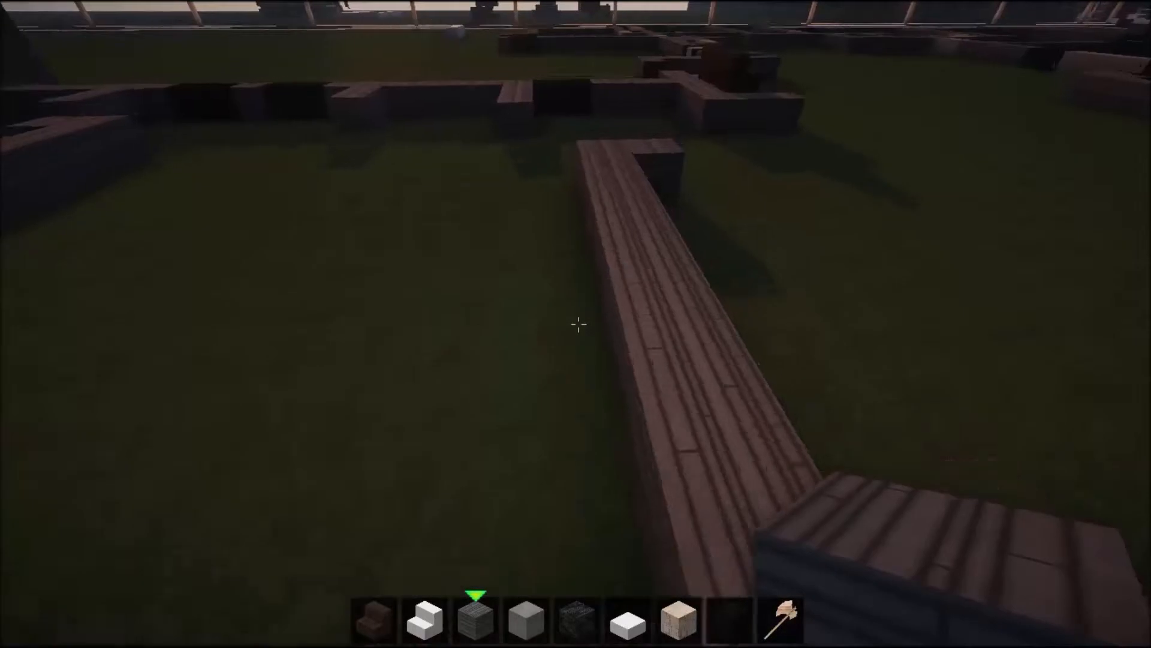
mouse_move(576, 324)
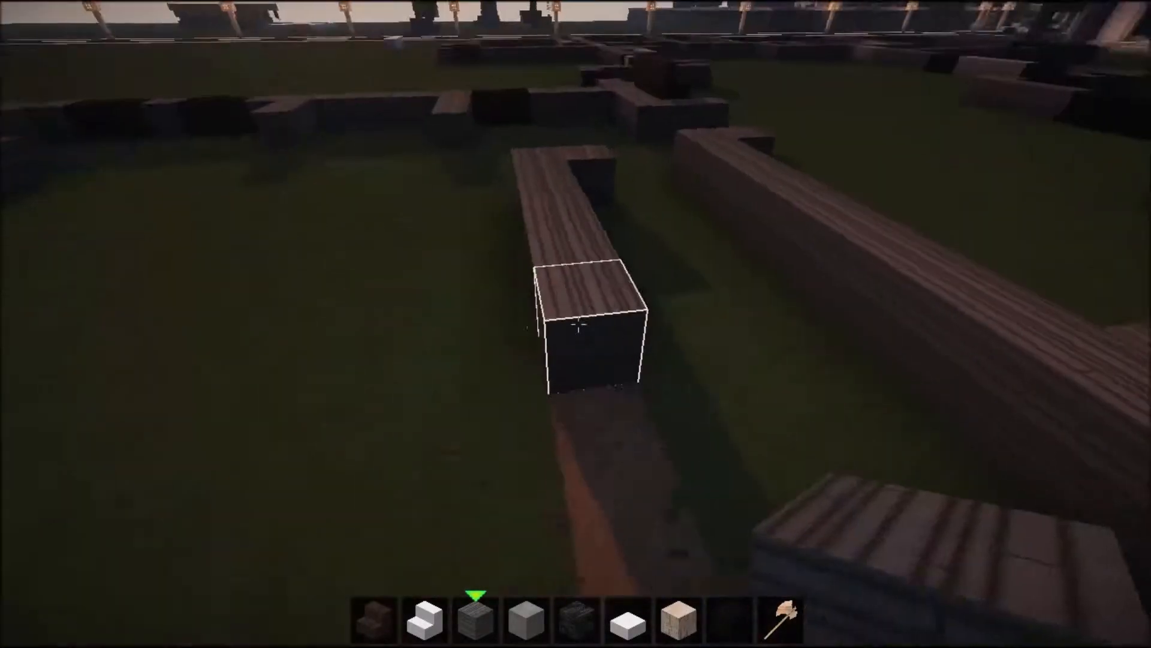
left_click(580, 326)
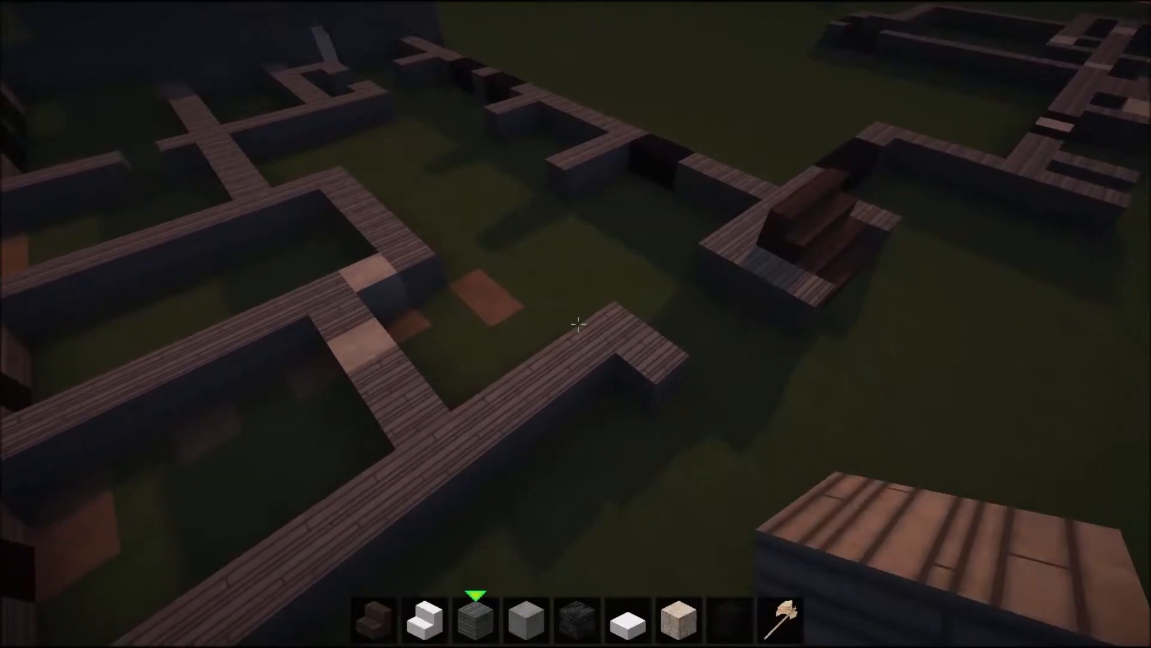
mouse_move(576, 323)
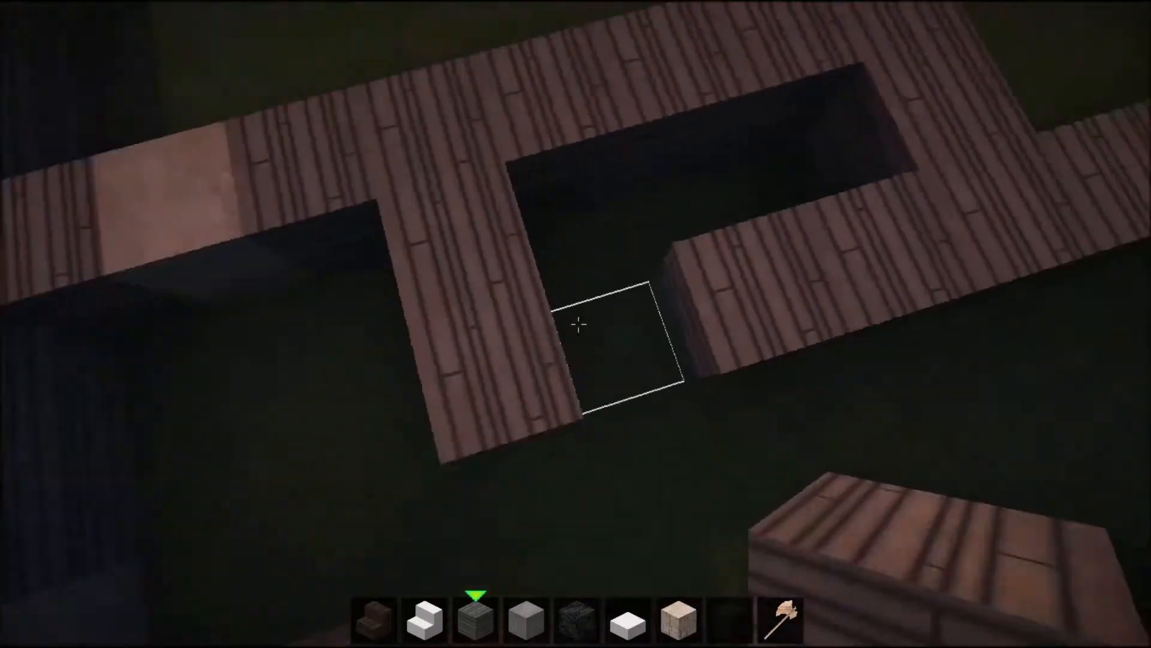
mouse_move(576, 324)
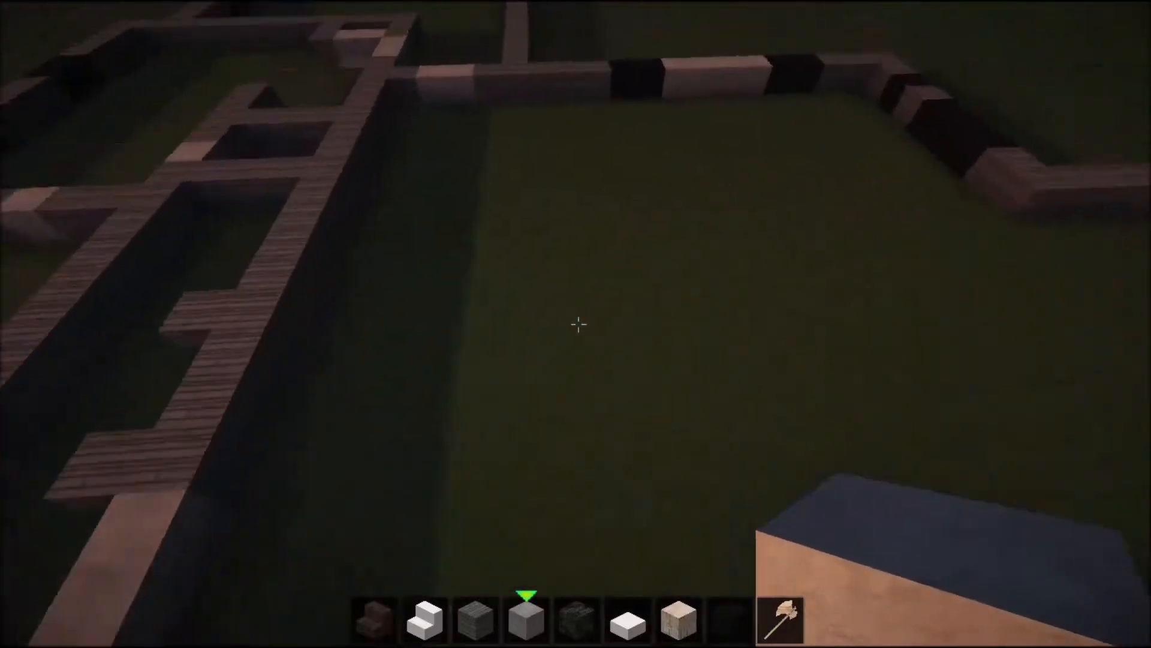
Pick up red wool from the creative inventory for the hotbar.
key("e")
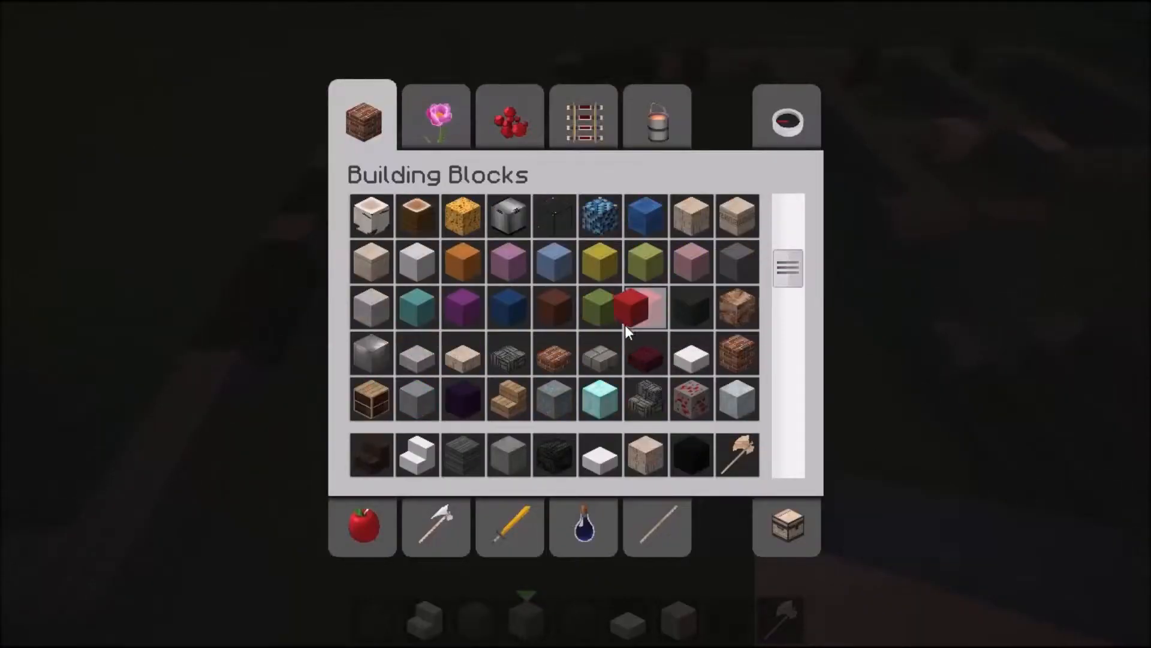
left_click(644, 307)
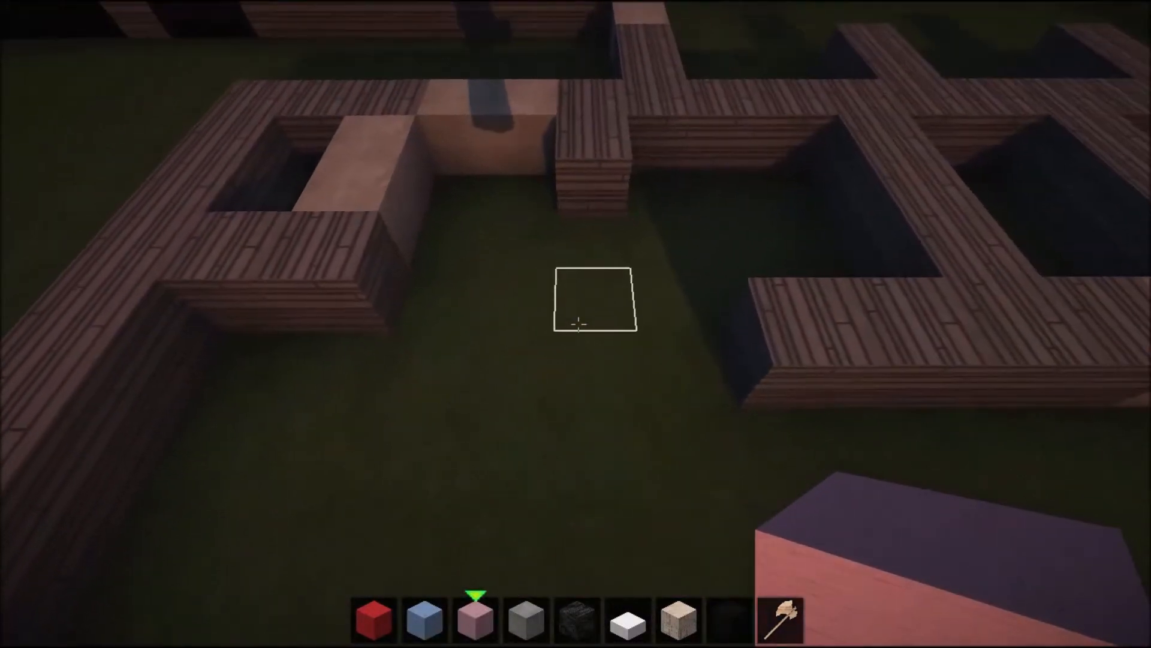
mouse_move(575, 321)
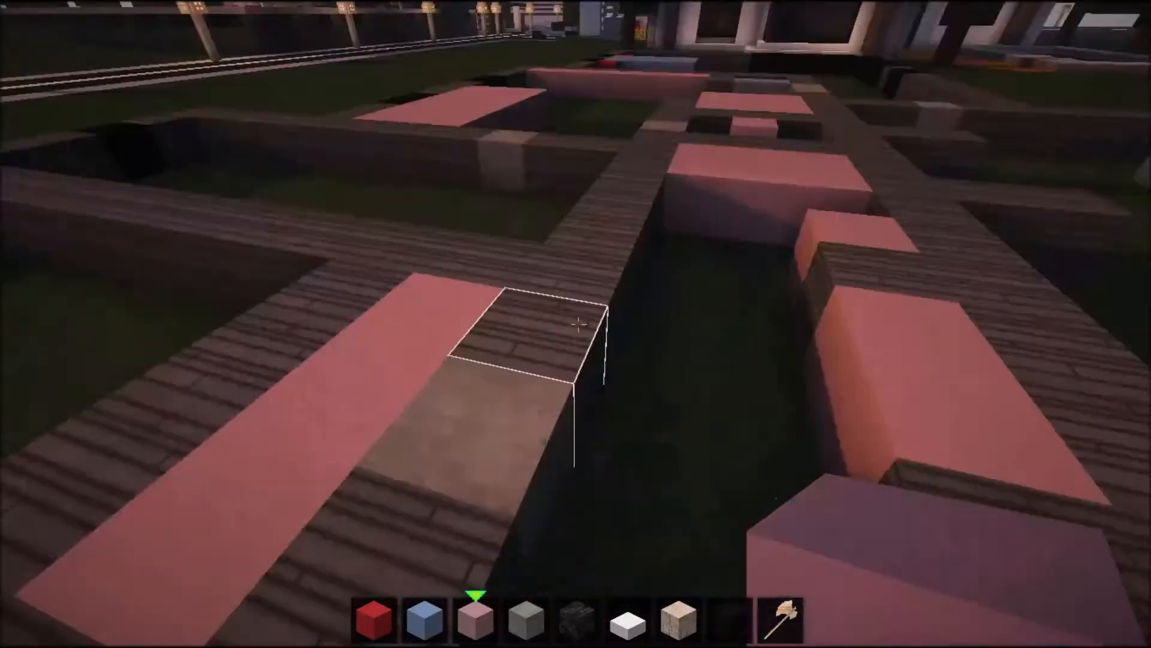
mouse_move(576, 324)
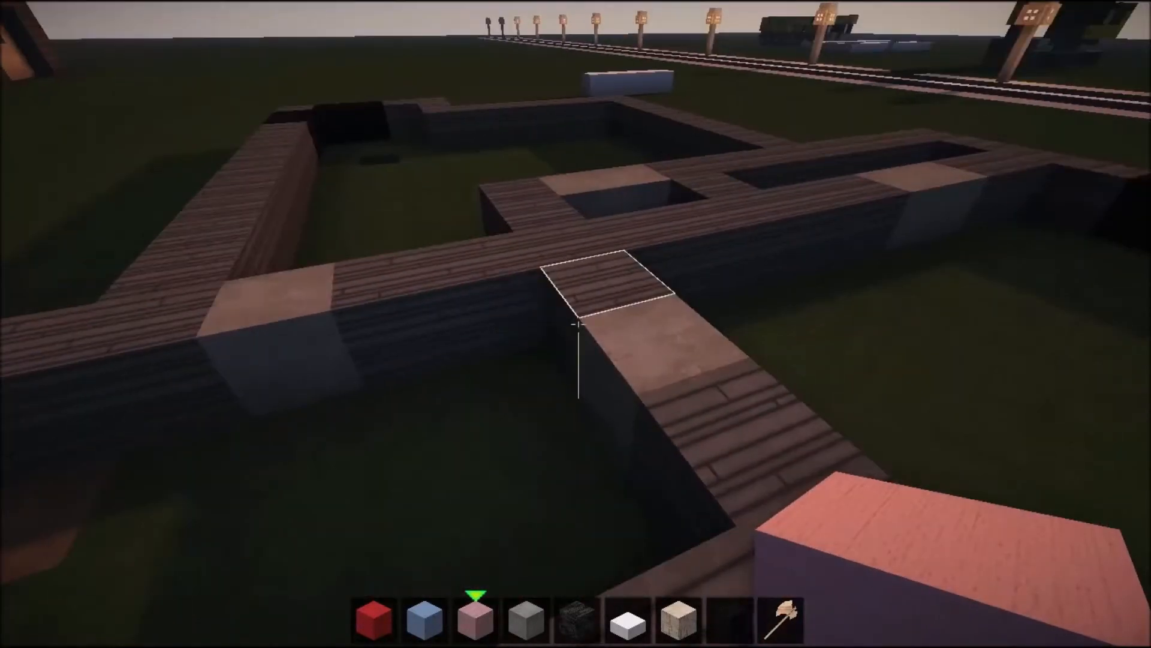
mouse_move(576, 326)
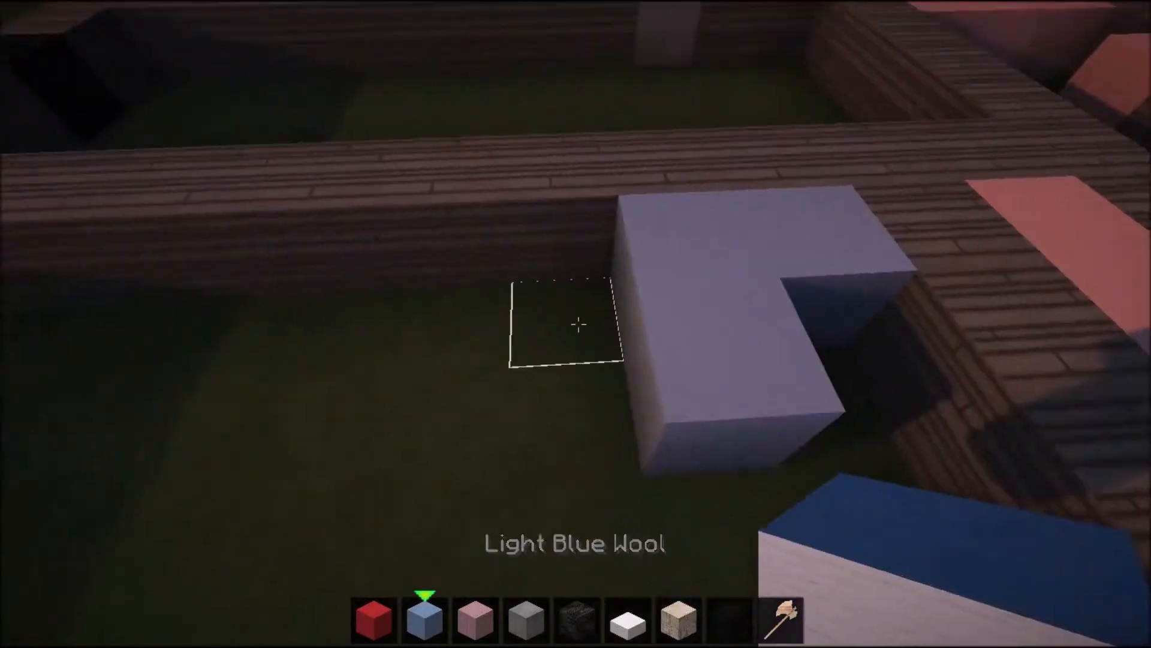
mouse_move(576, 324)
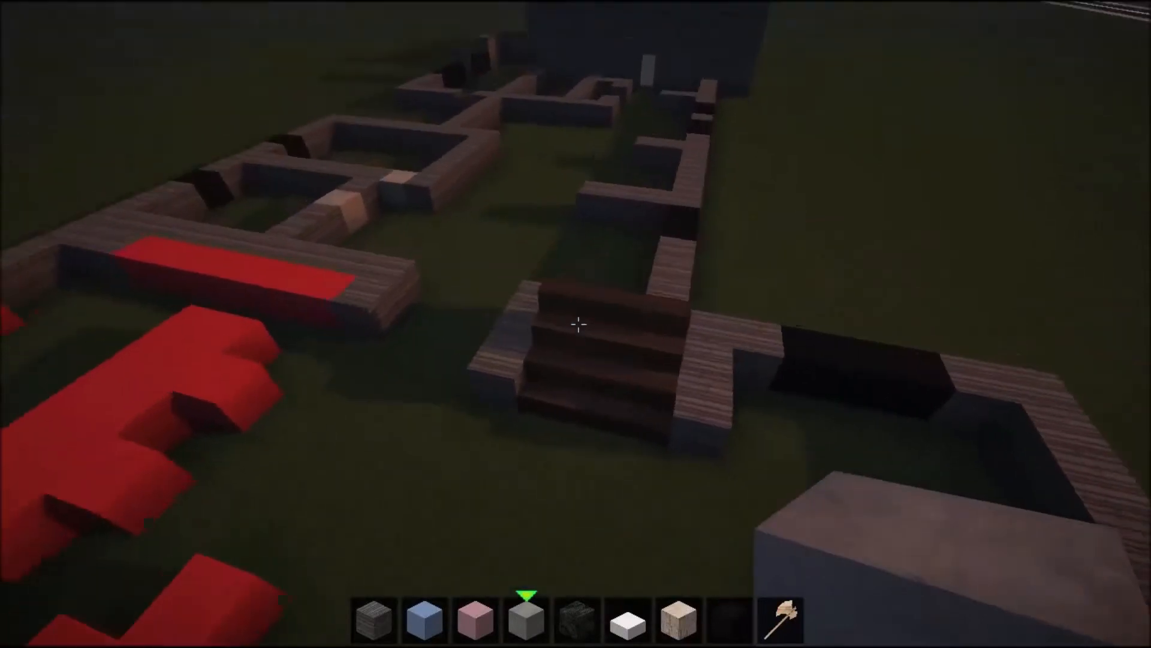
mouse_move(575, 324)
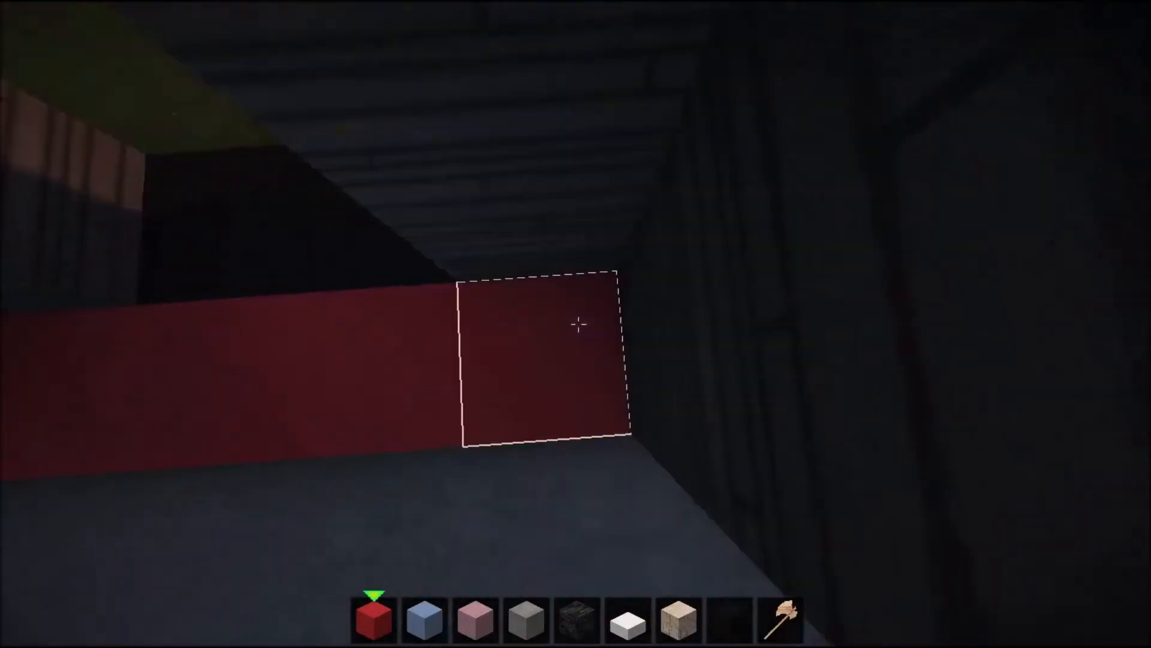
Switch the held block to stone from hotbar slot 4.
key("4")
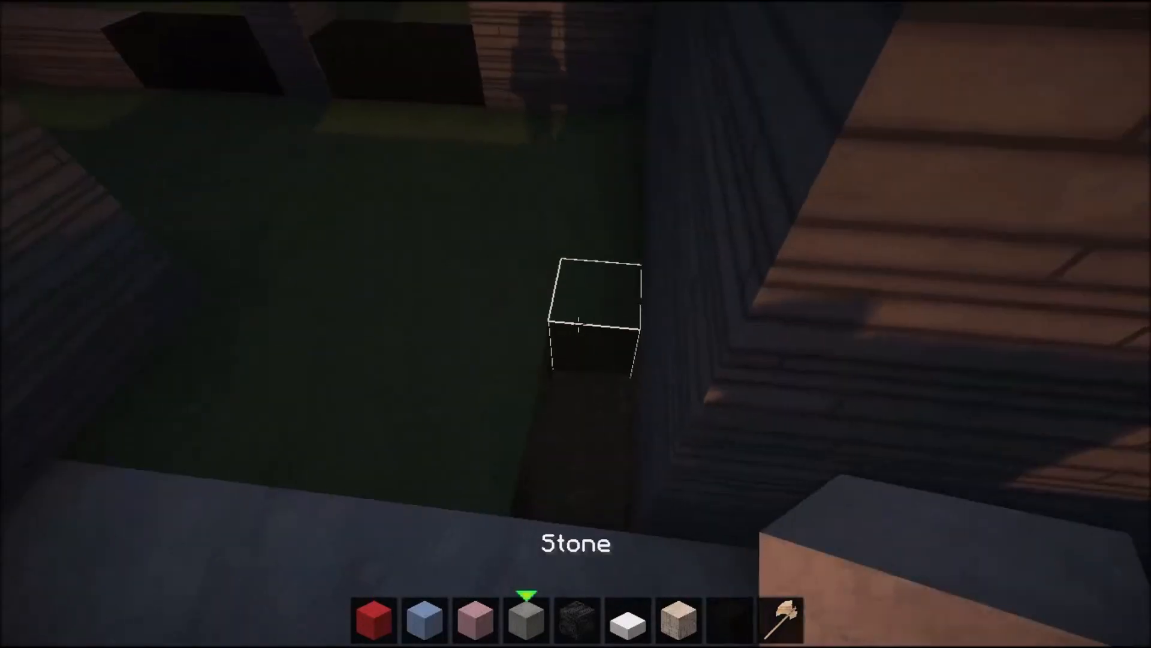